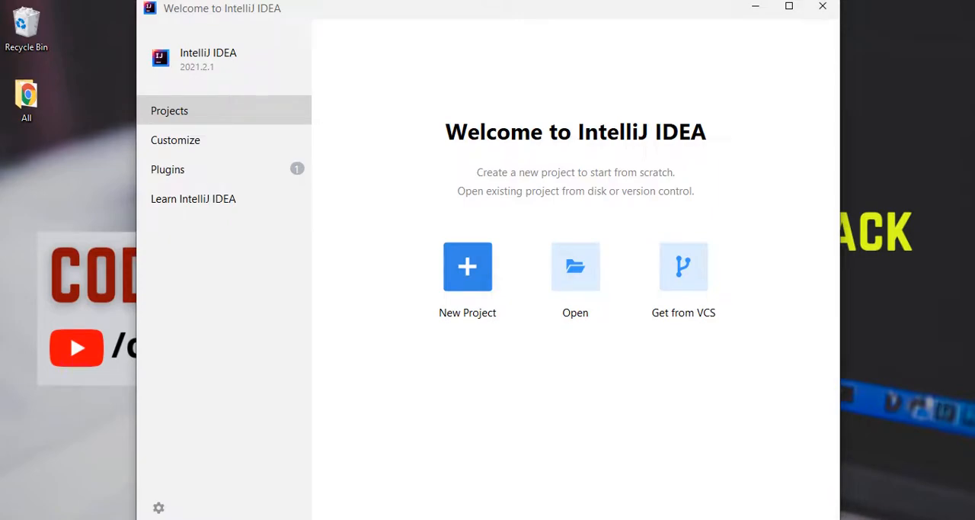
pyautogui.moveTo(515, 420)
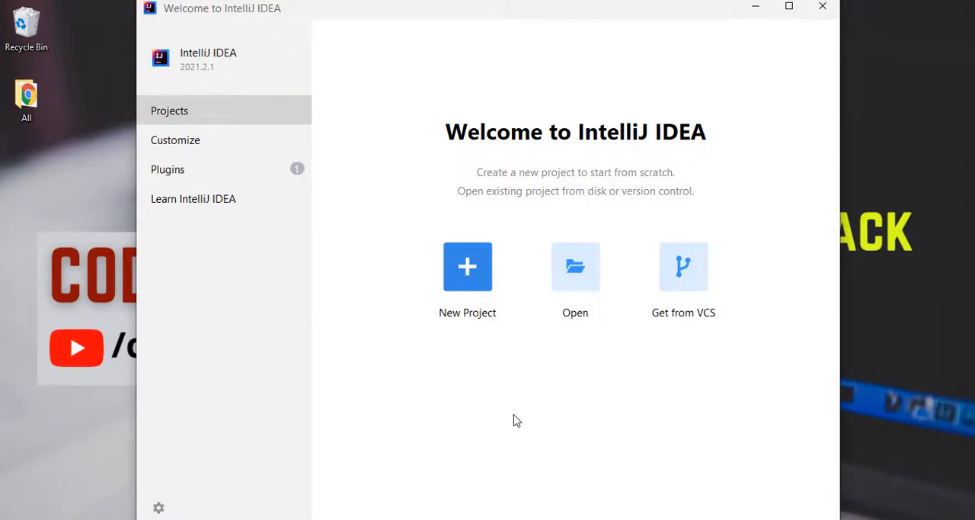
# - Create a Command Line App project from template named Students DashBoard with package cwt
pyautogui.click(467, 267)
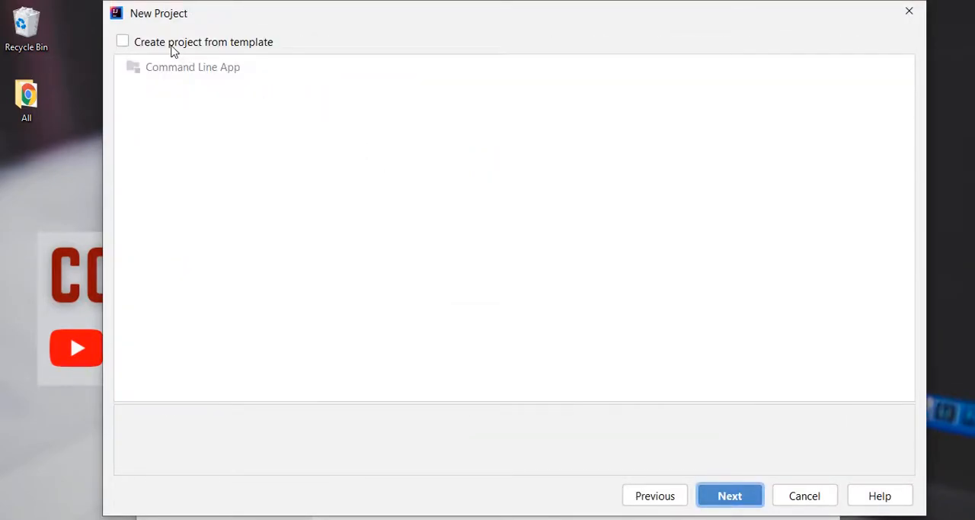
pyautogui.click(125, 41)
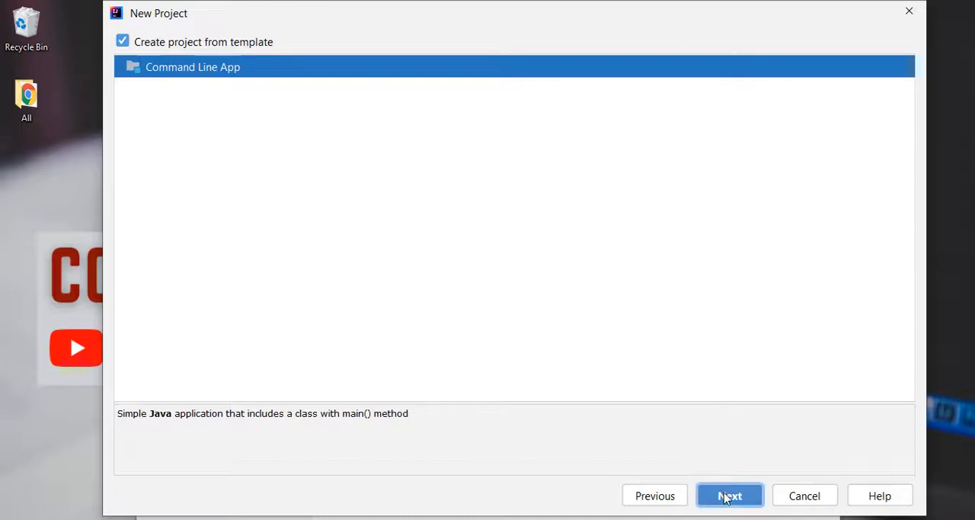
pyautogui.click(730, 494)
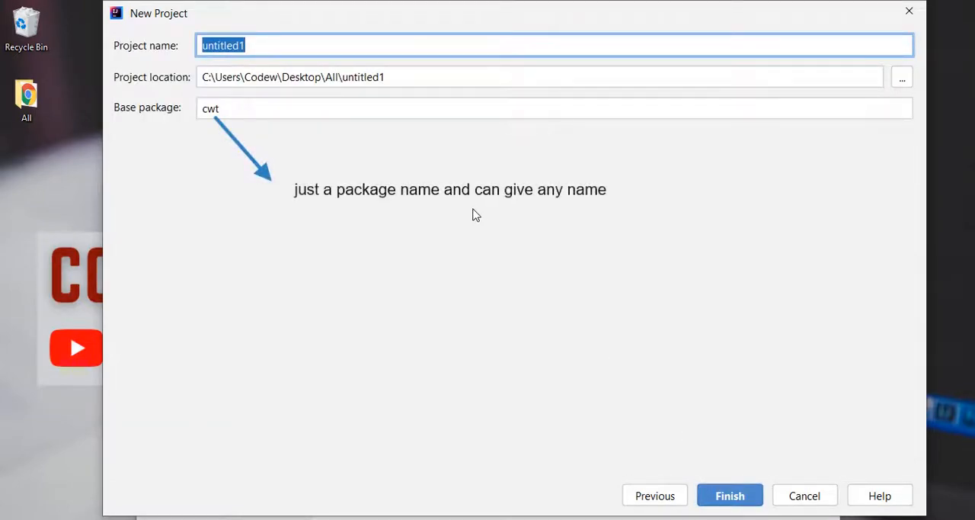
pyautogui.write('Student')
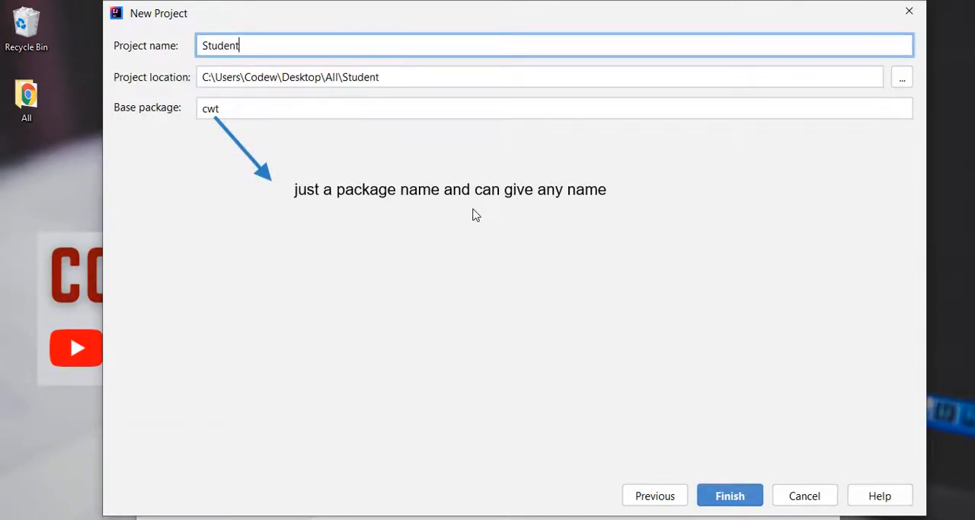
pyautogui.click(730, 494)
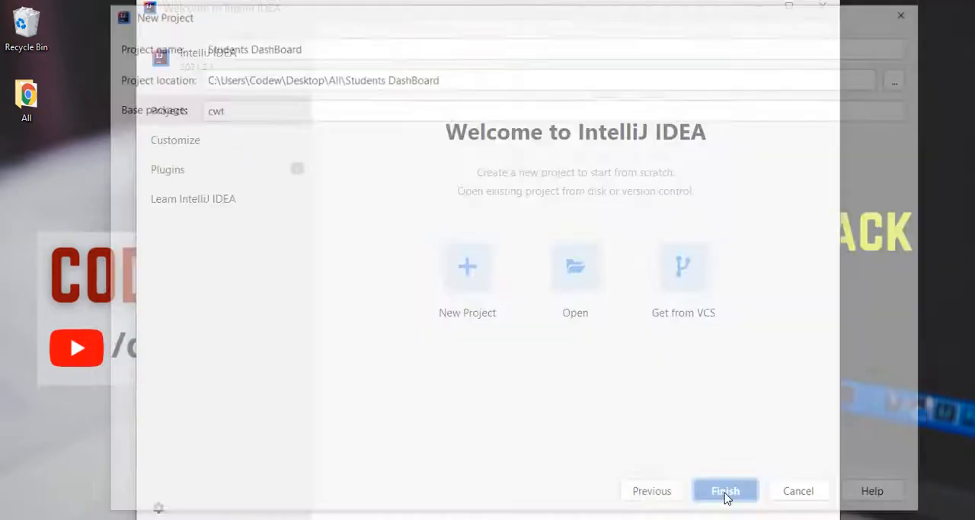
# - Expand Students DashBoard > src and start a new Java Class in cwt
pyautogui.click(724, 490)
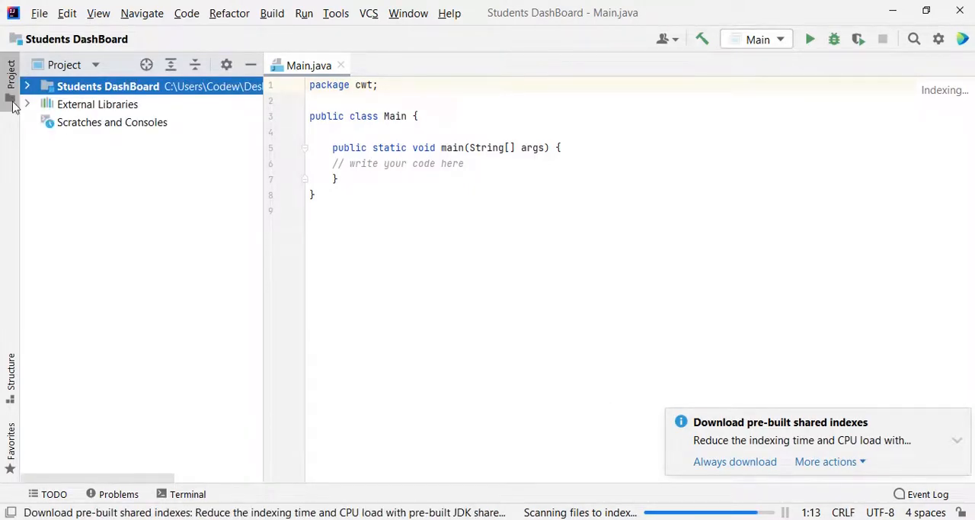
pyautogui.click(28, 85)
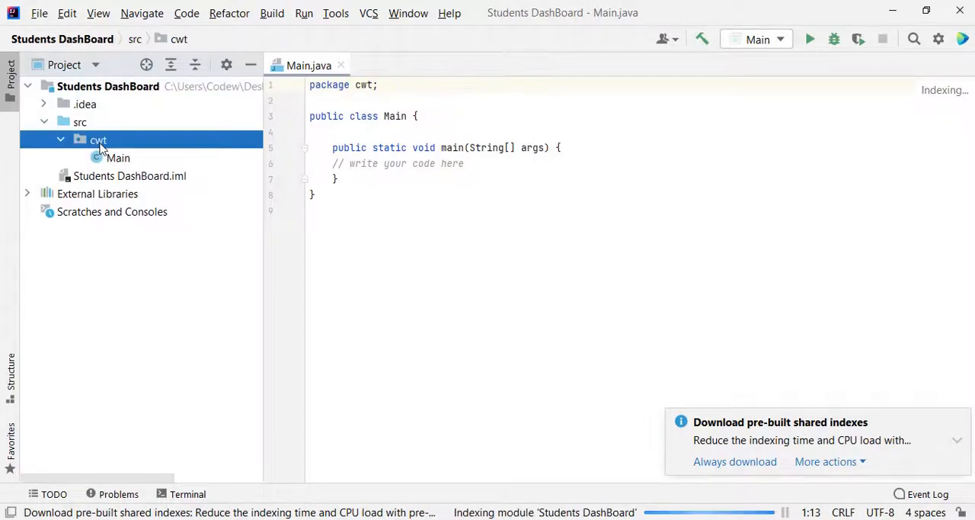
pyautogui.rightClick(98, 140)
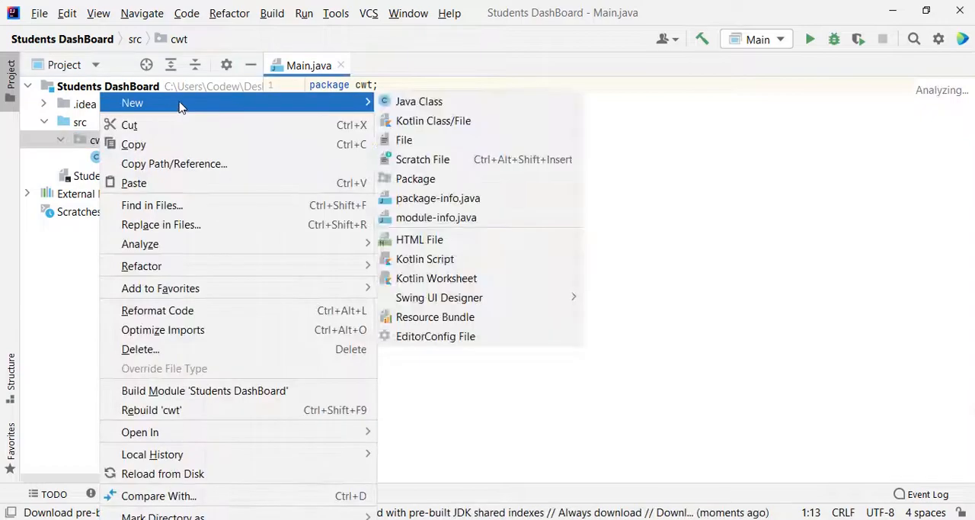
pyautogui.click(418, 100)
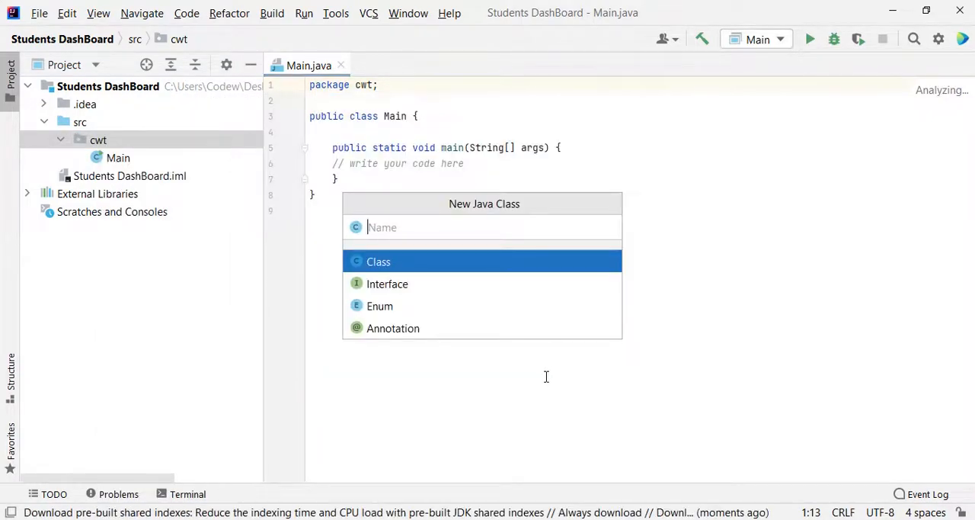
# - Name the class Student and declare private String _name, int _age, String _location
pyautogui.write('Student')
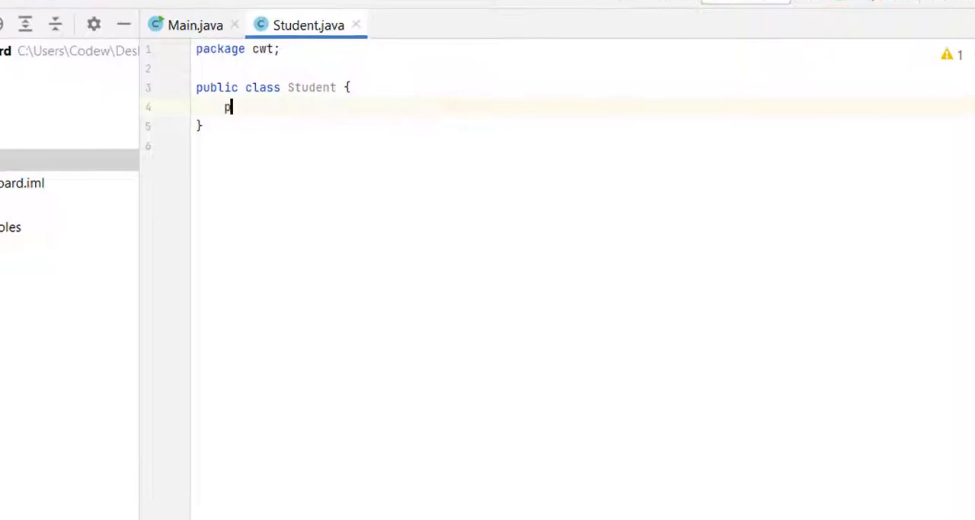
pyautogui.write('private')
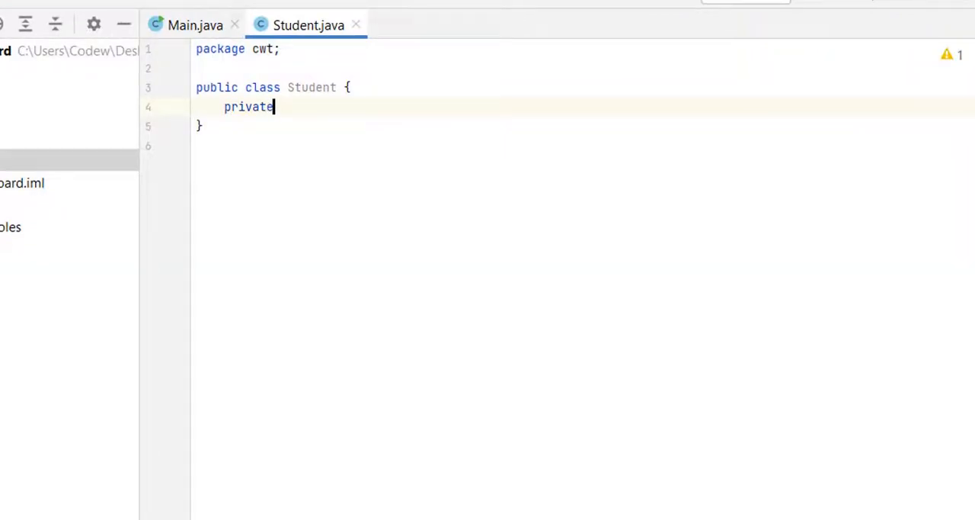
pyautogui.write('String')
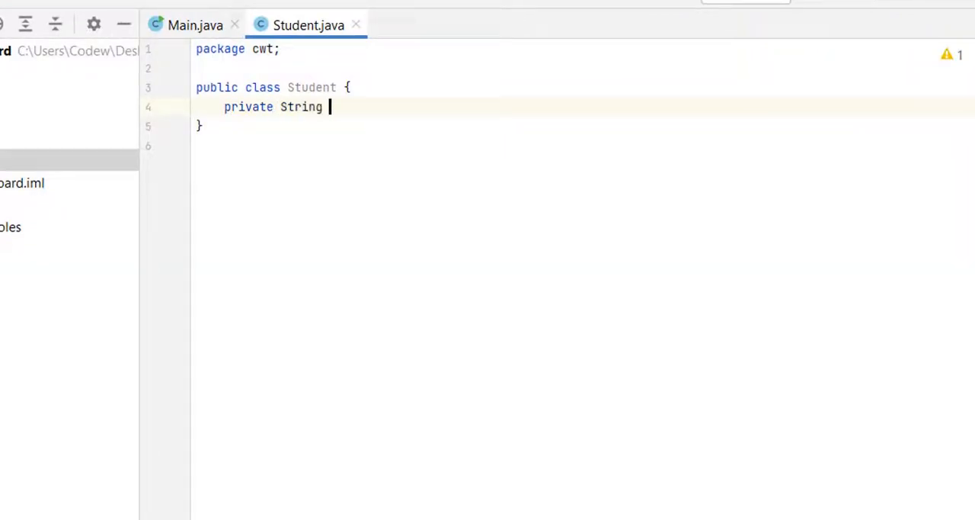
pyautogui.write('_name;')
pyautogui.write('private')
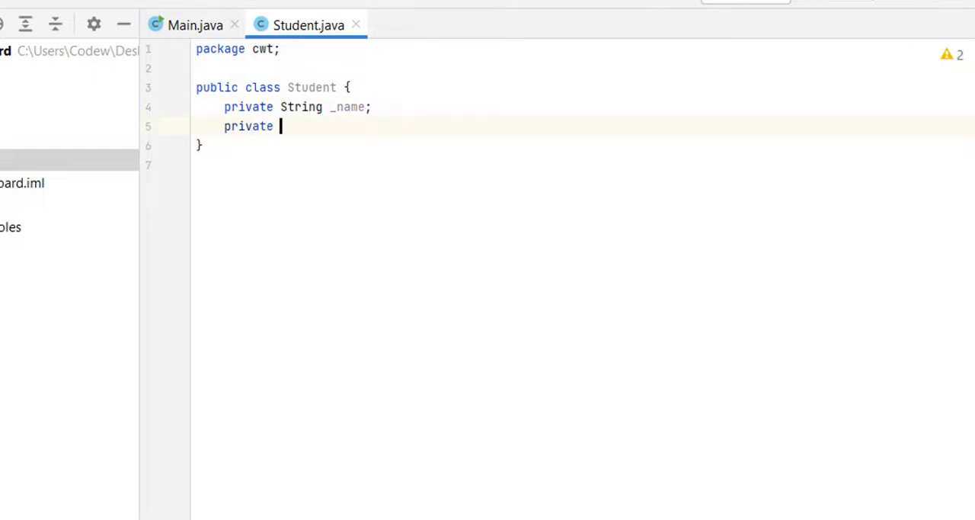
pyautogui.write('int')
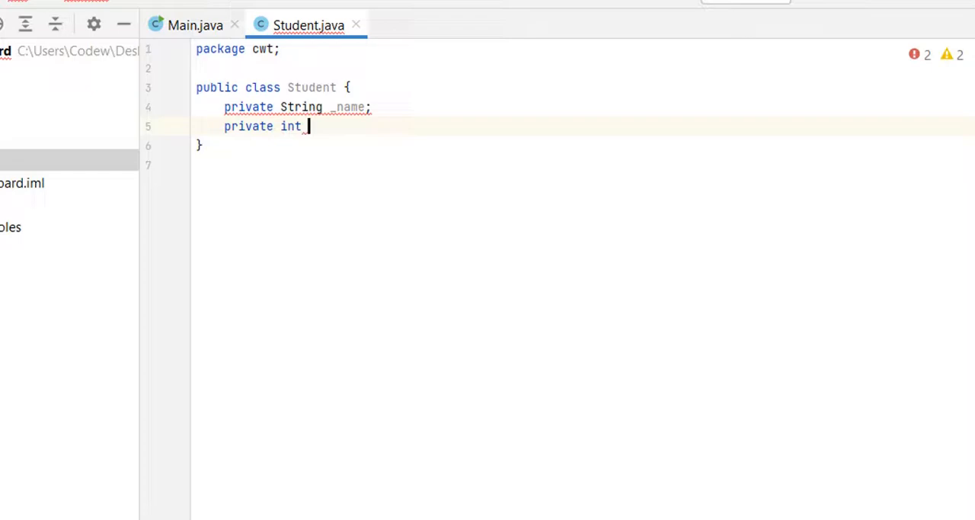
pyautogui.write('_age;')
pyautogui.write('private')
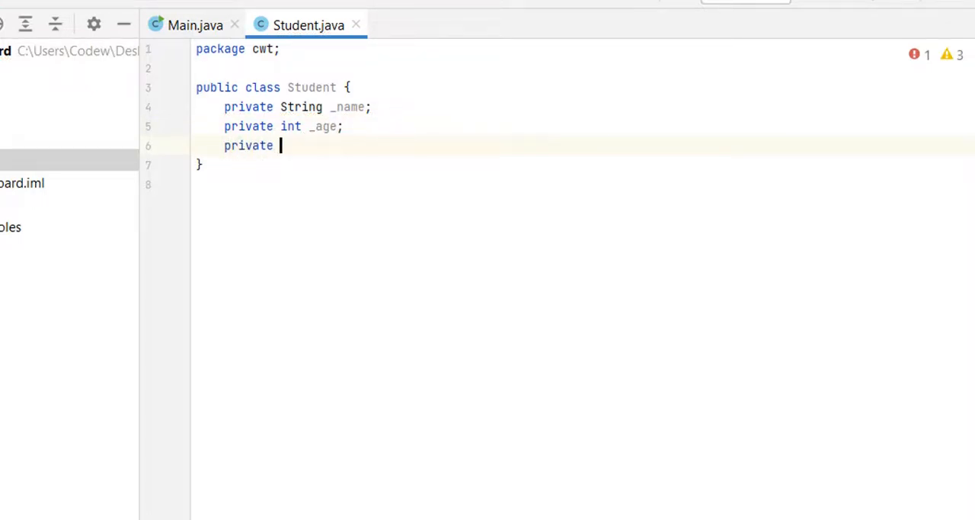
pyautogui.write('String')
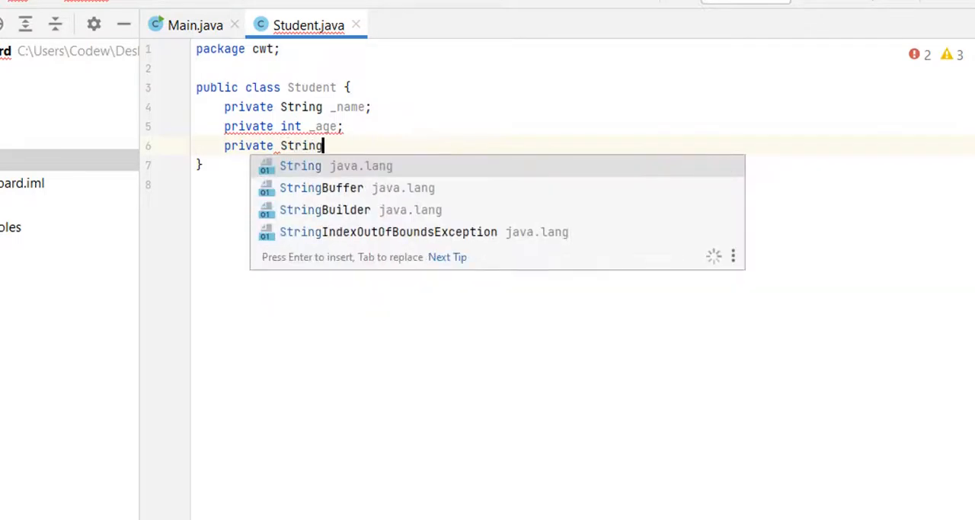
pyautogui.write('_location')
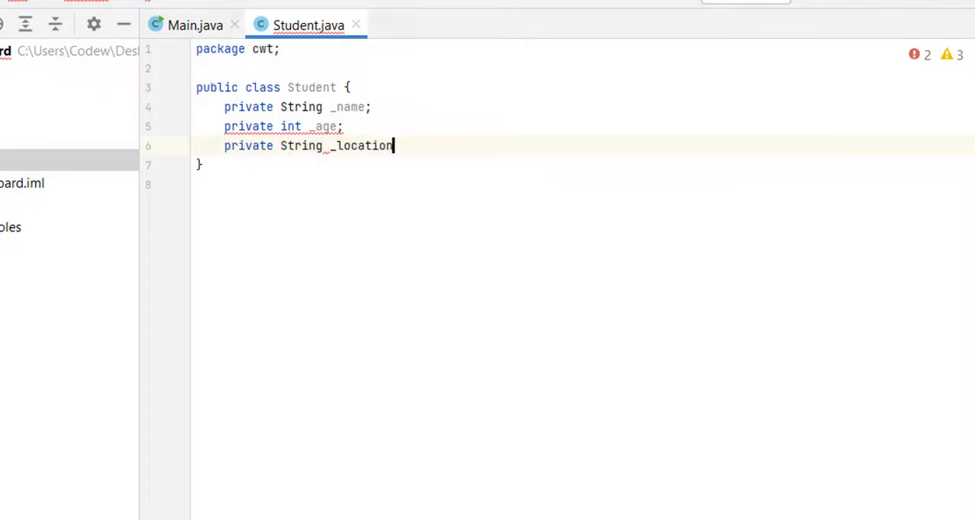
pyautogui.press('Enter')
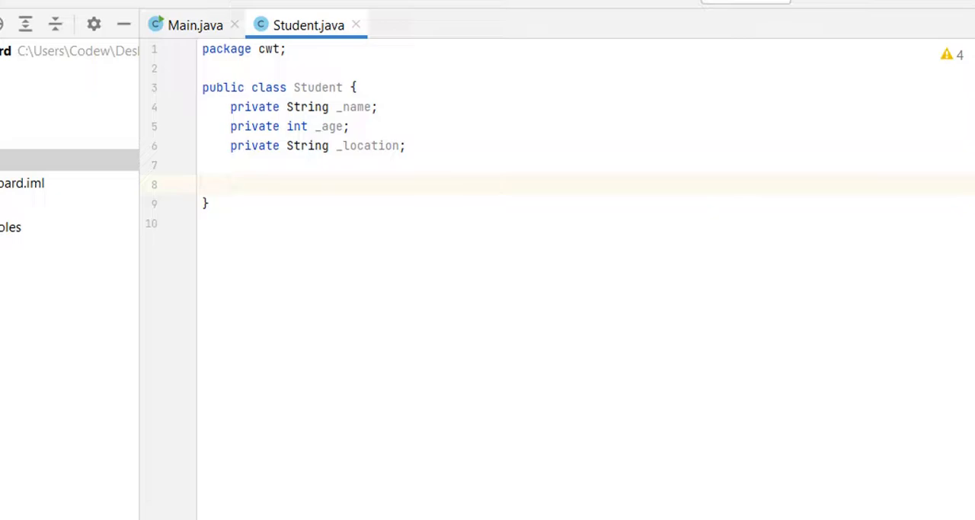
# - Write Student(String name, int age, String location) assigning this._name, this._age, this._location
pyautogui.write('Student(){')
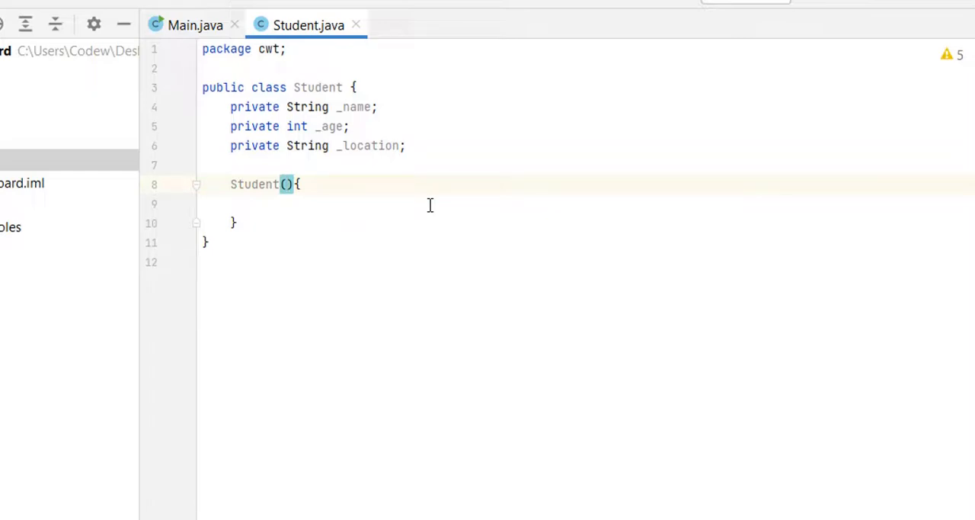
pyautogui.write('String name')
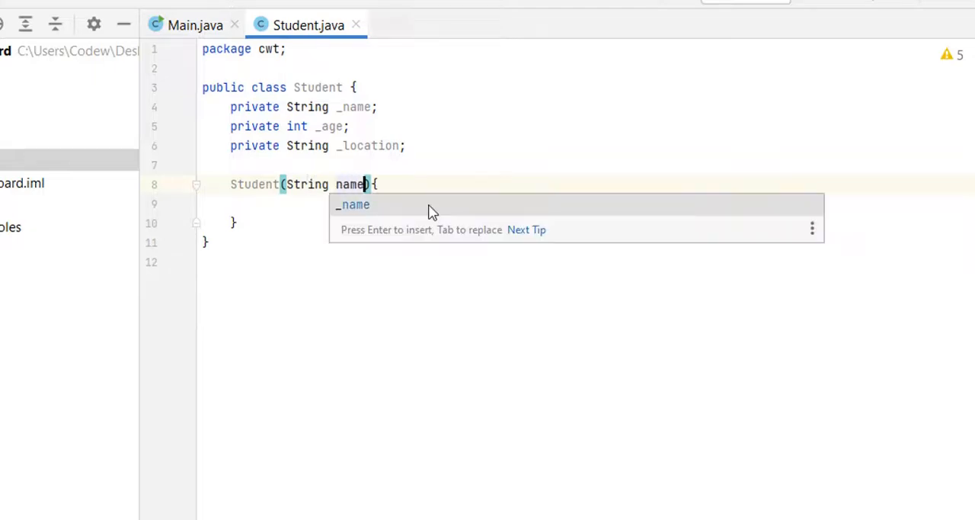
pyautogui.write(',int age,String')
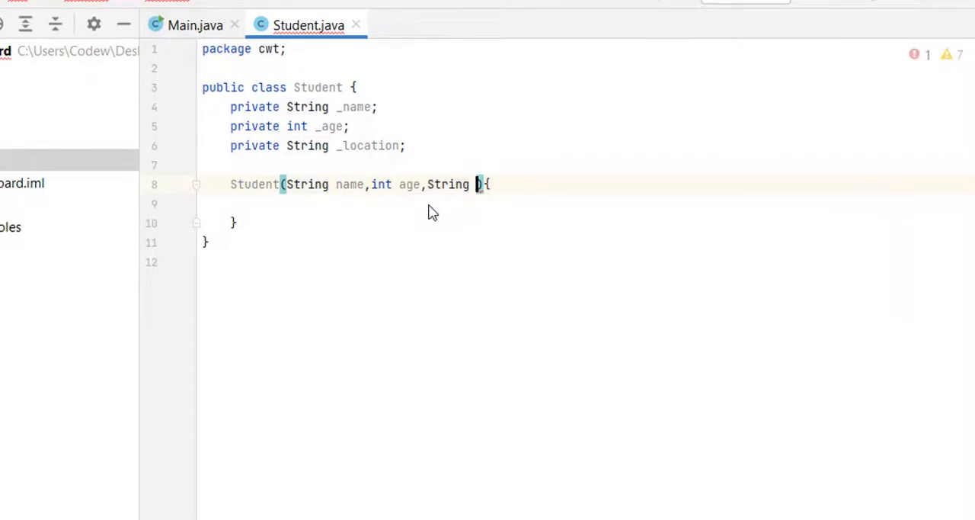
pyautogui.write('location')
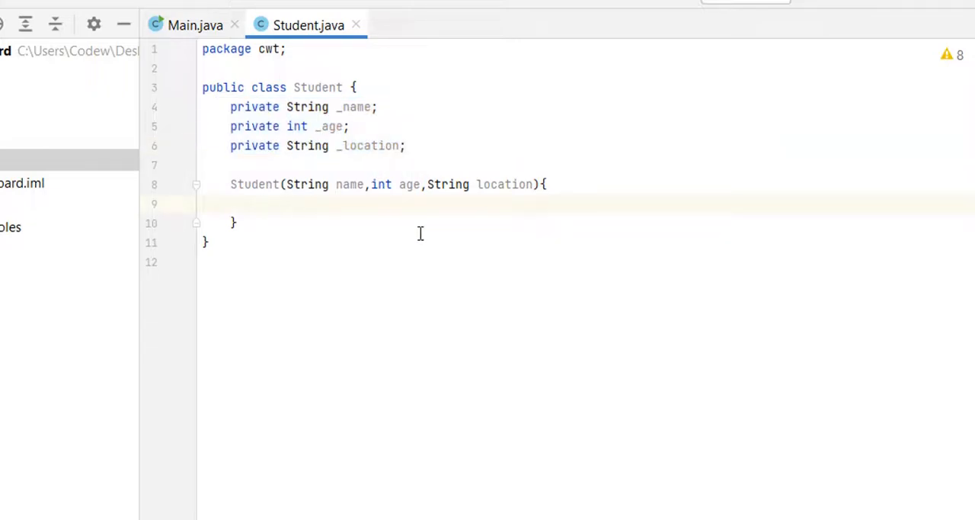
pyautogui.write('this._')
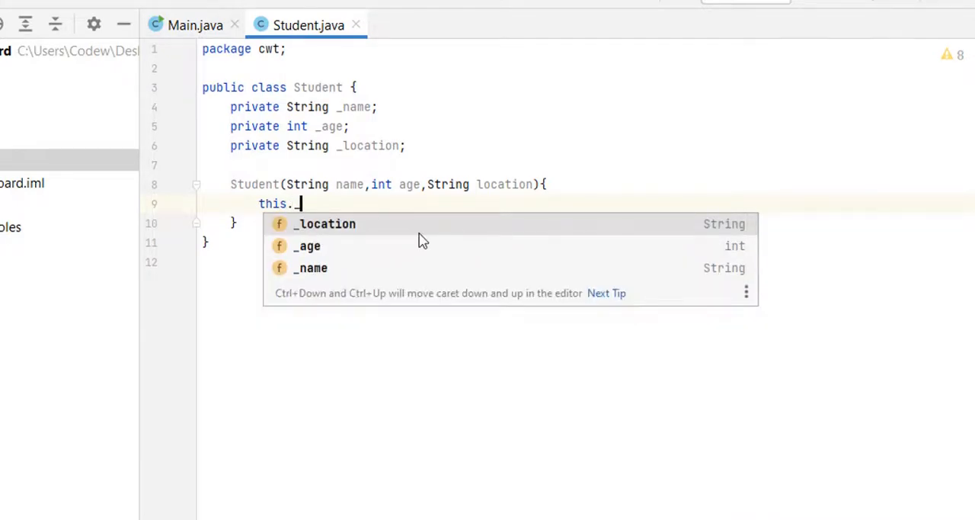
pyautogui.write('name=name;')
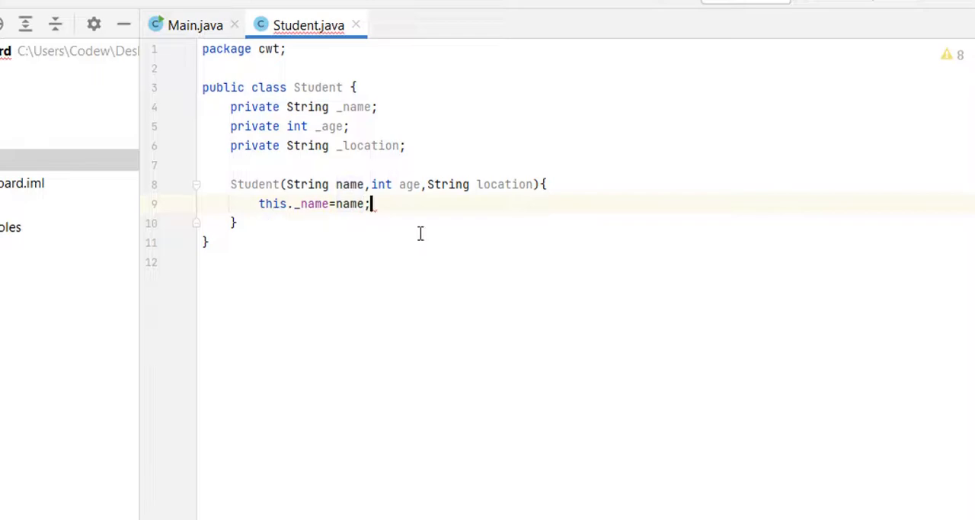
pyautogui.write('this._')
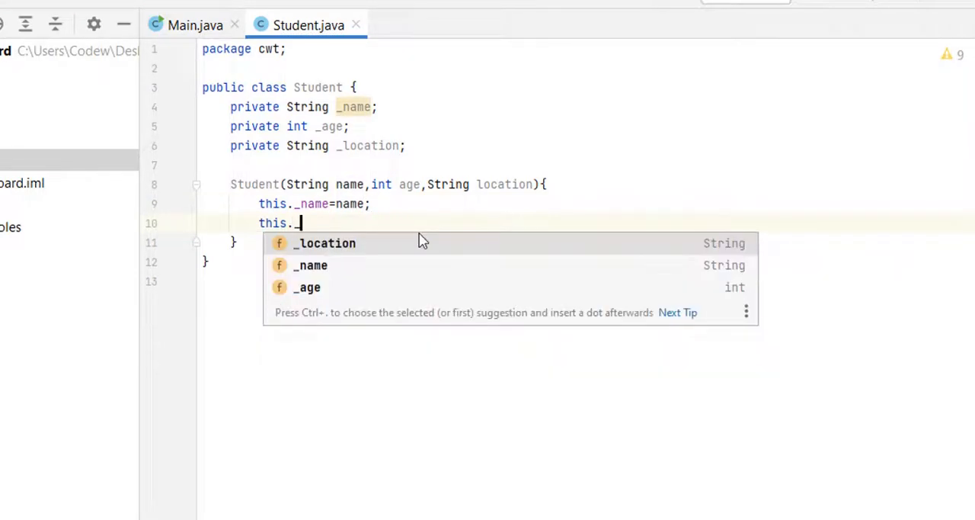
pyautogui.click(307, 288)
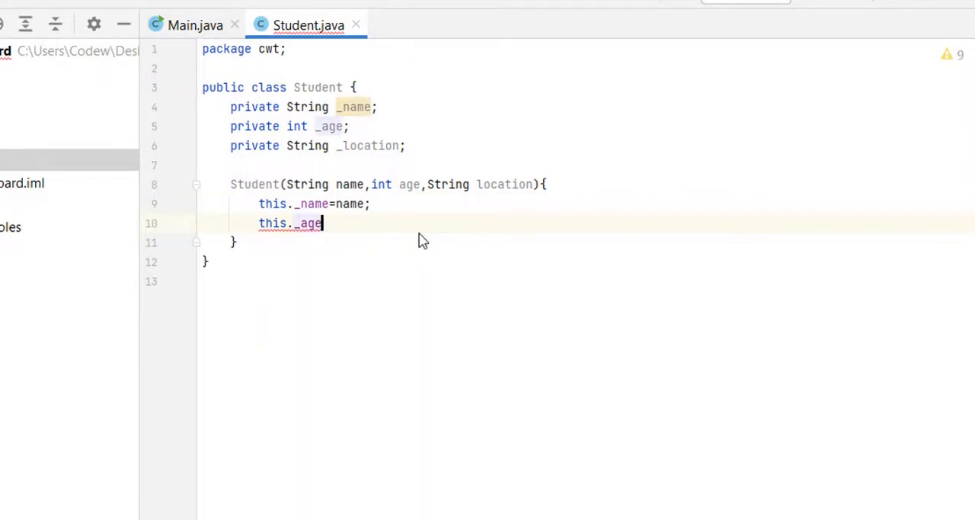
pyautogui.write('=age;')
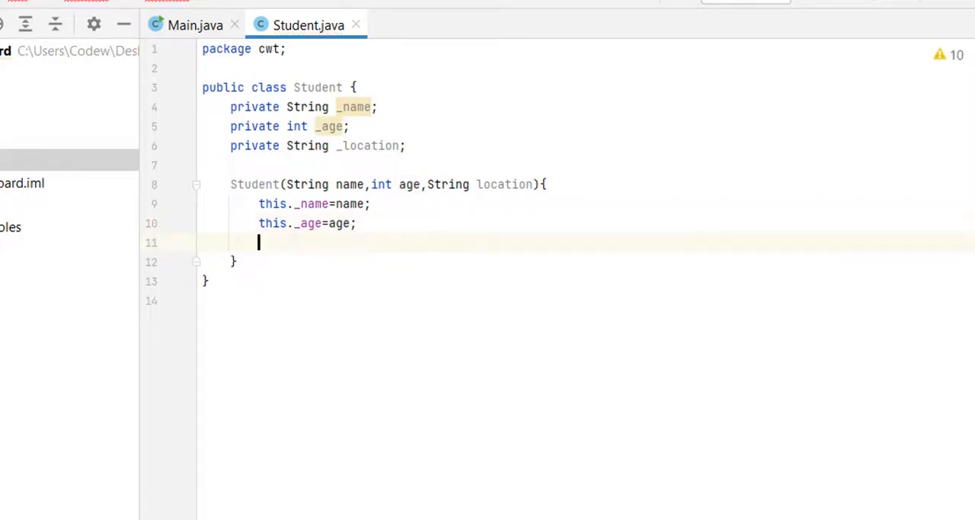
pyautogui.write('this._location=')
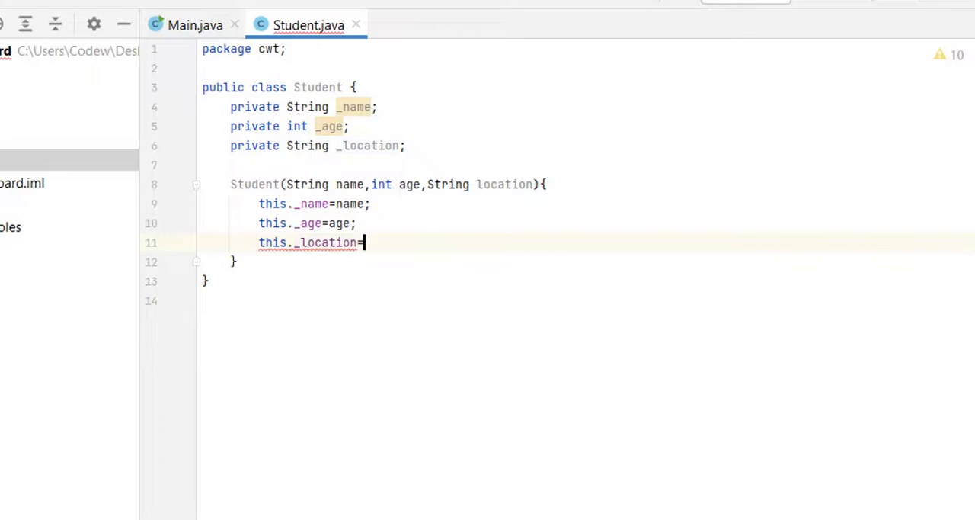
pyautogui.write('location;')
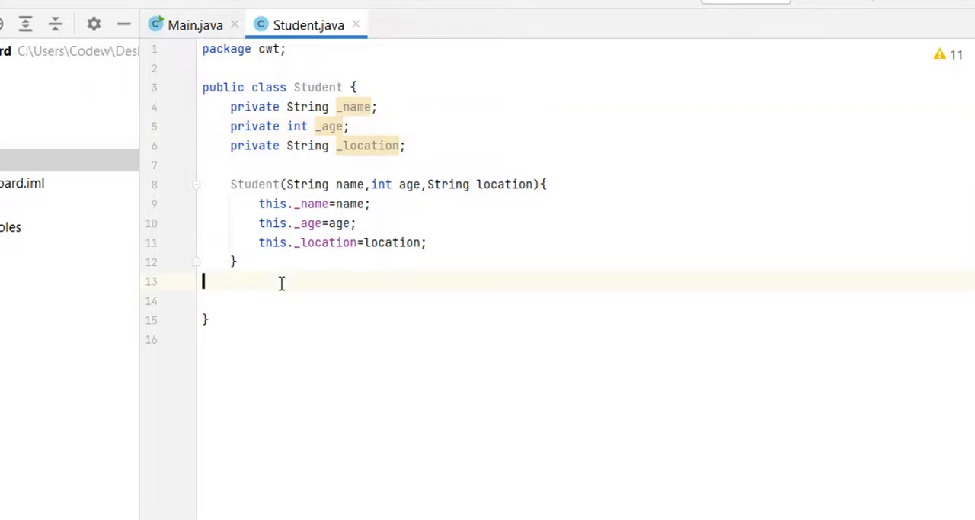
# - Add public String getName(){ return this._name; } to Student, then switch to Main.java
pyautogui.write('pu')
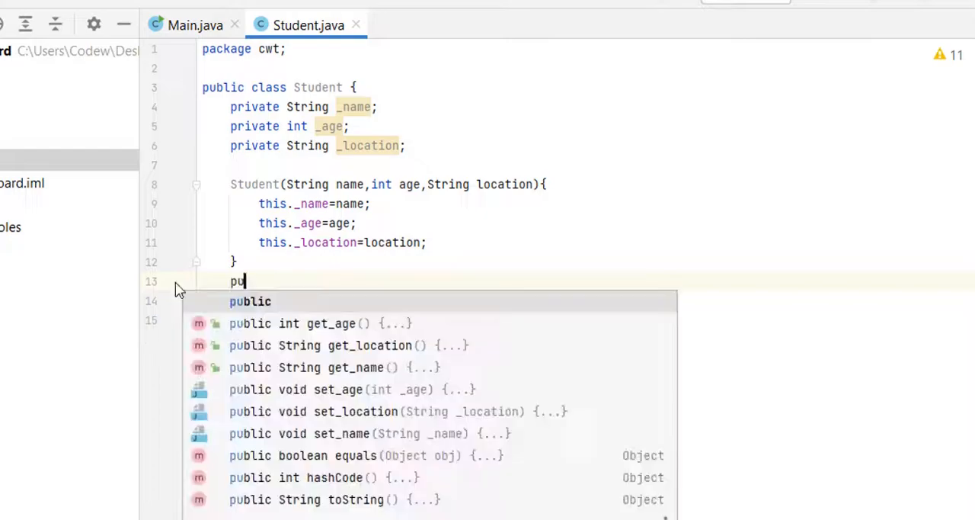
pyautogui.write('blic String getNam')
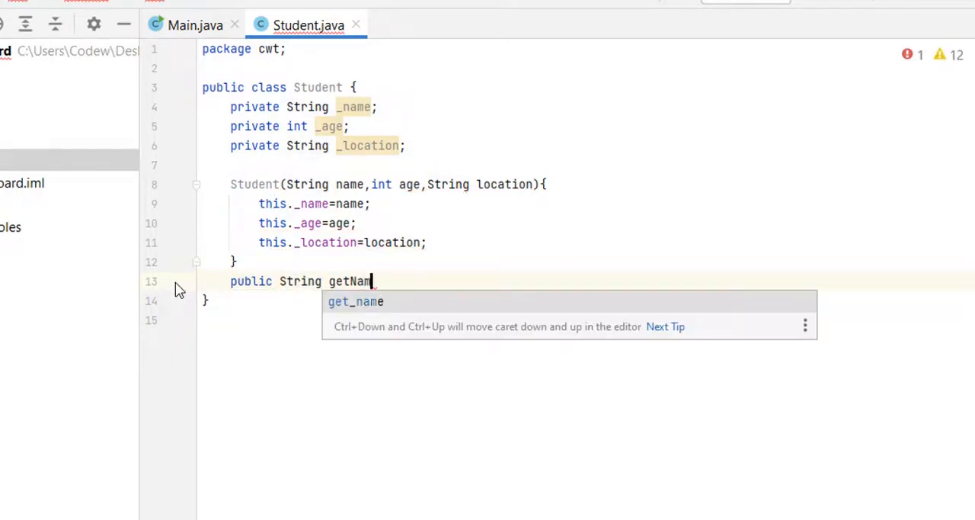
pyautogui.write('e(){return this.')
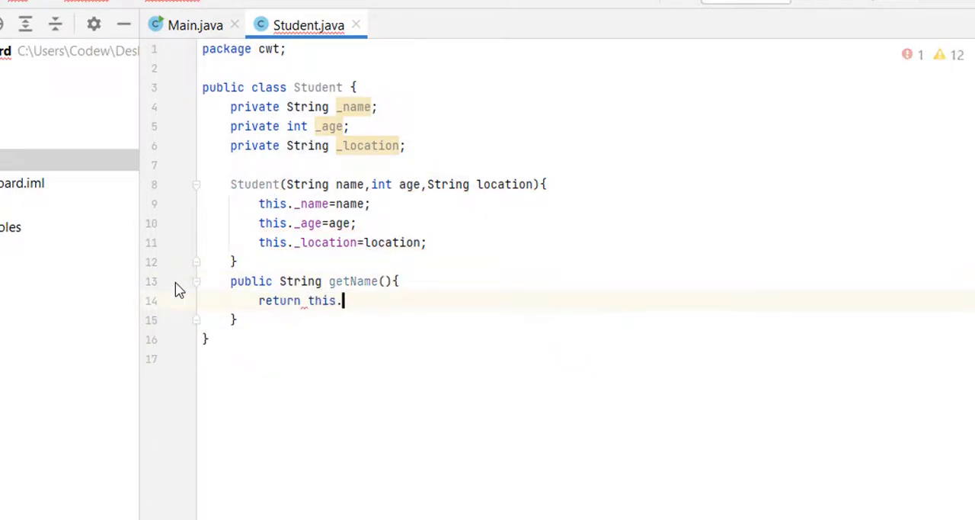
pyautogui.write('_name')
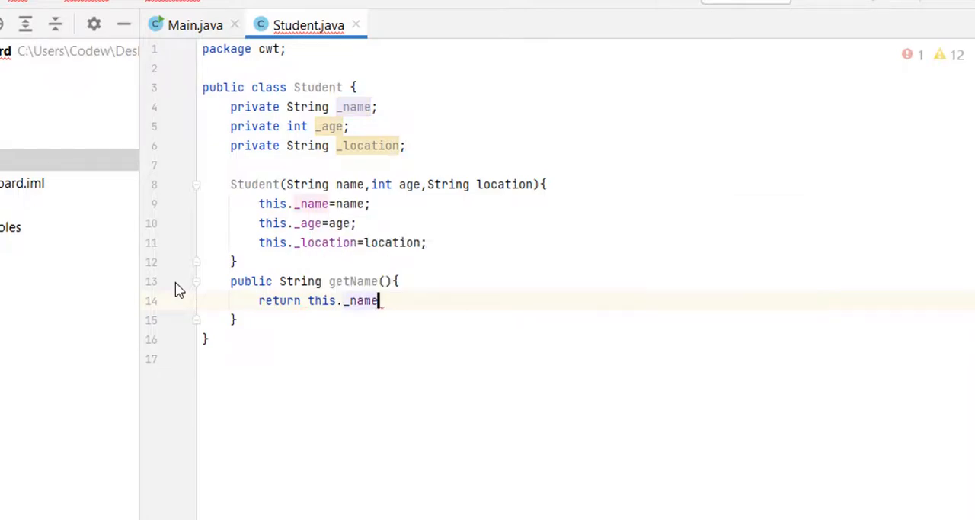
pyautogui.write(';')
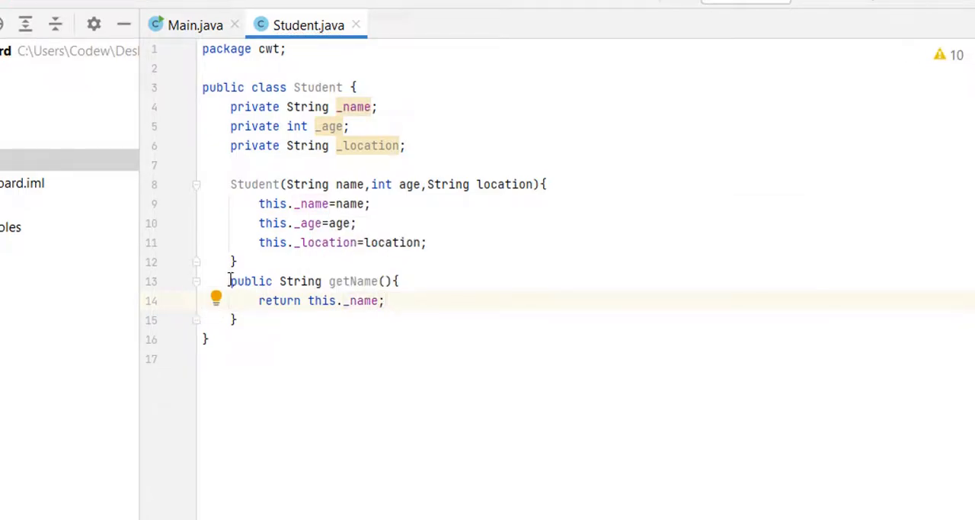
pyautogui.moveTo(231, 281); pyautogui.dragTo(237, 320)
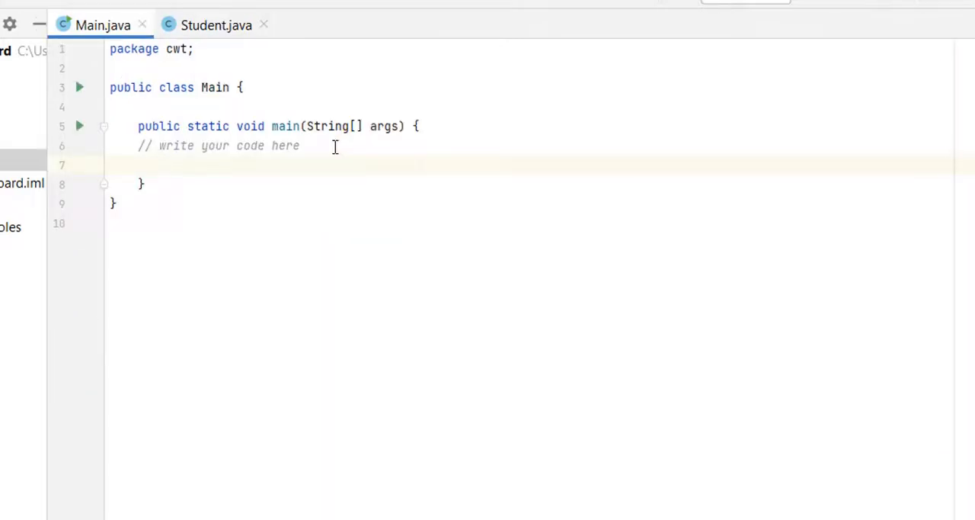
# - Declare Scanner studSc = new Scanner(System.in) in main
pyautogui.click(168, 165)
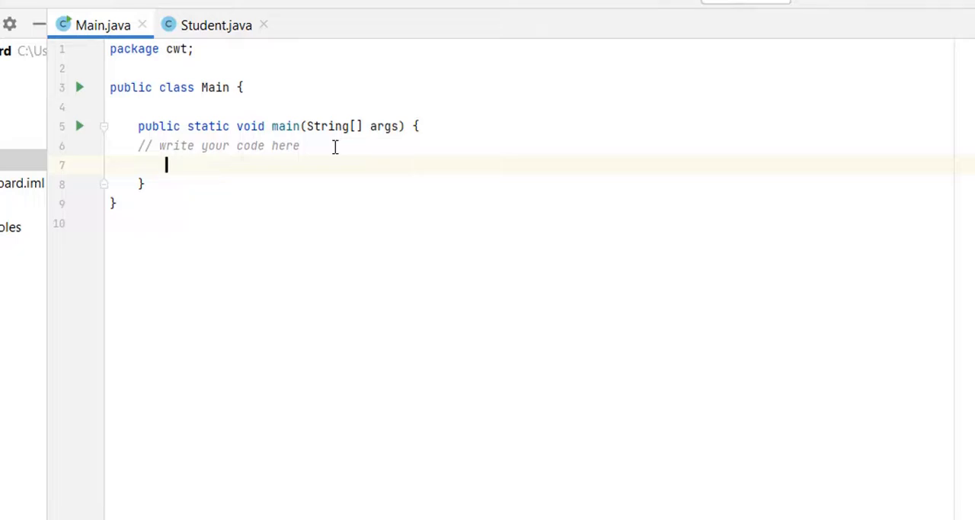
pyautogui.write('Sca')
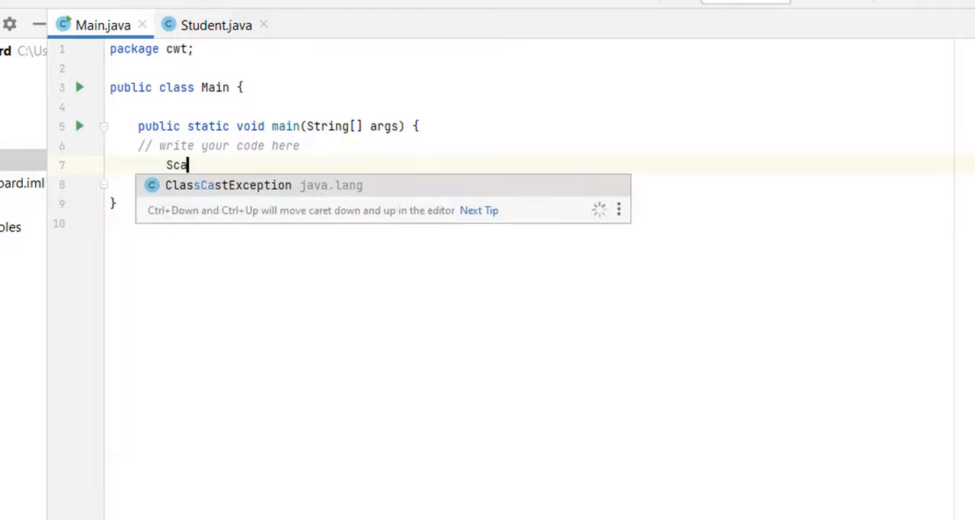
pyautogui.write('Scanner')
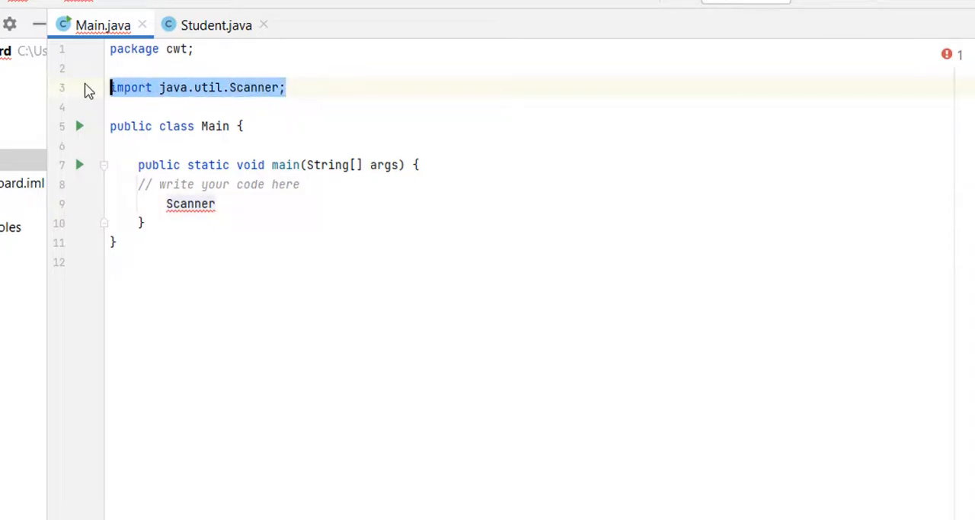
pyautogui.click(216, 204)
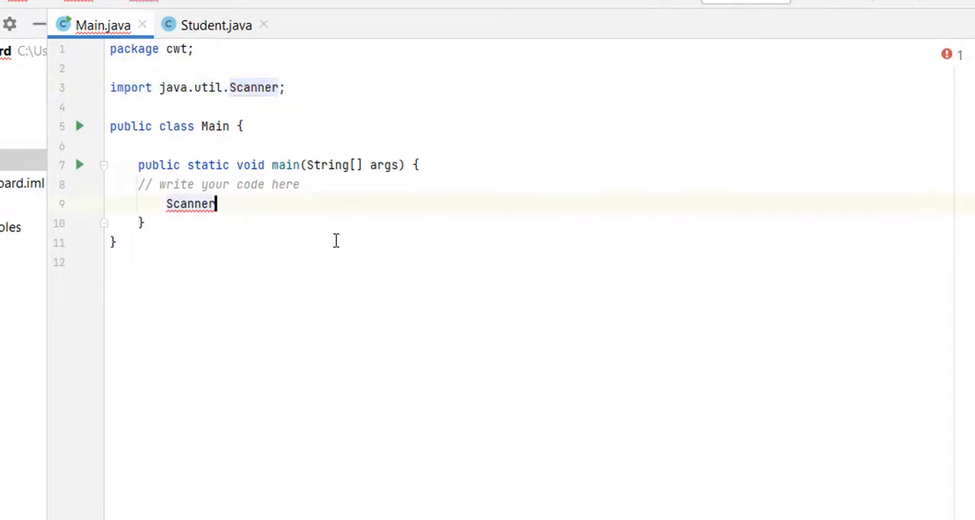
pyautogui.write('studSc')
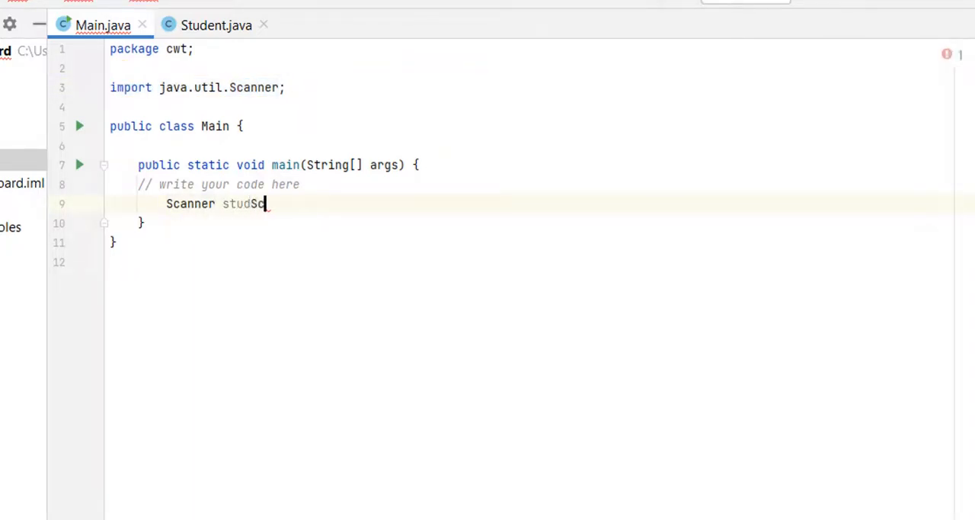
pyautogui.write('=new')
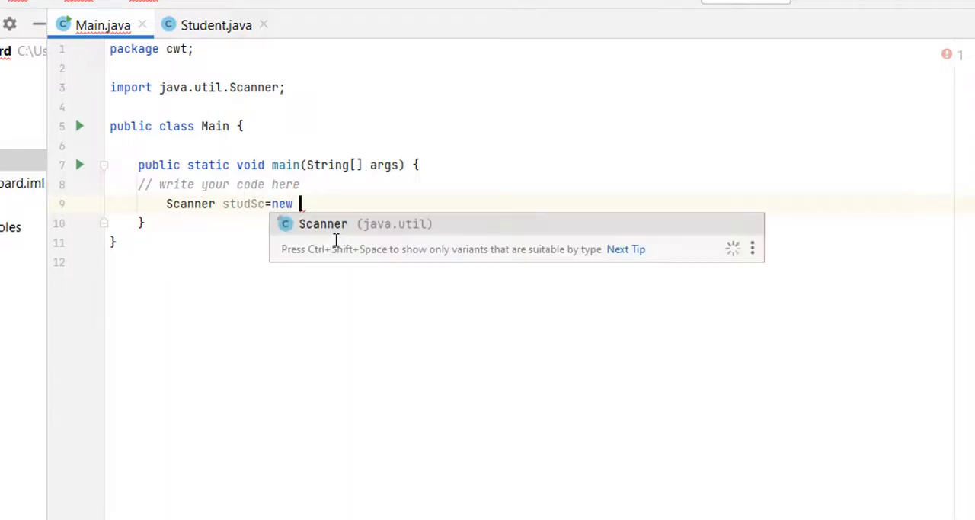
pyautogui.write('Scanner(System.in);')
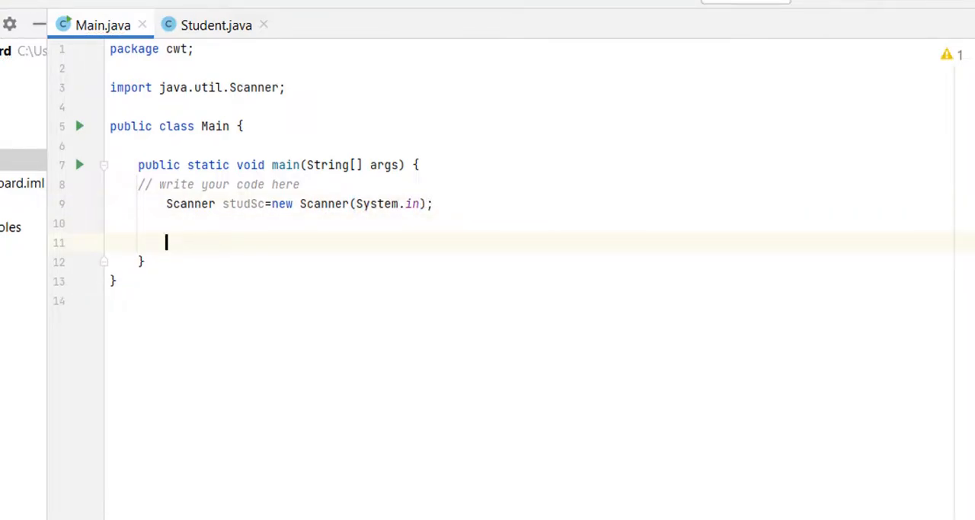
# - Read the count with int numofStudents = studSc.nextInt();
pyautogui.write('studSc.')
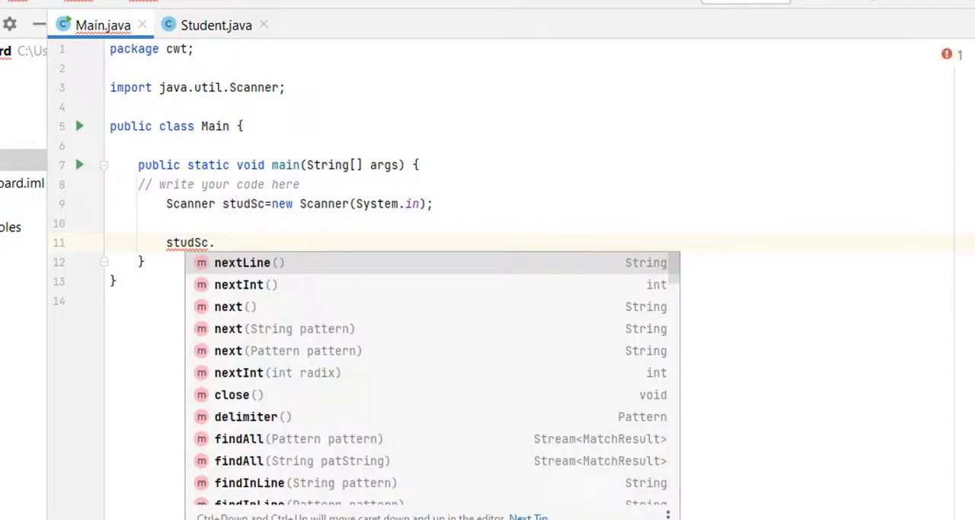
pyautogui.write('next')
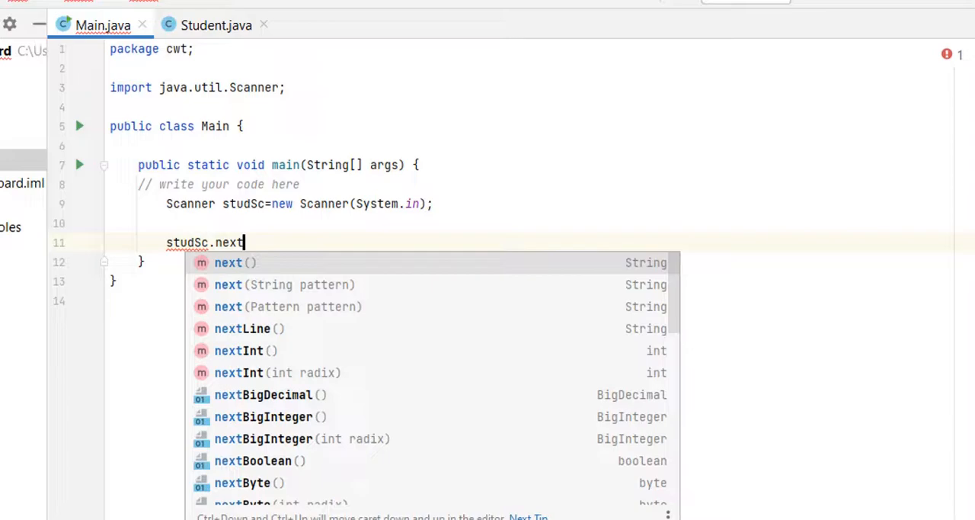
pyautogui.click(238, 350)
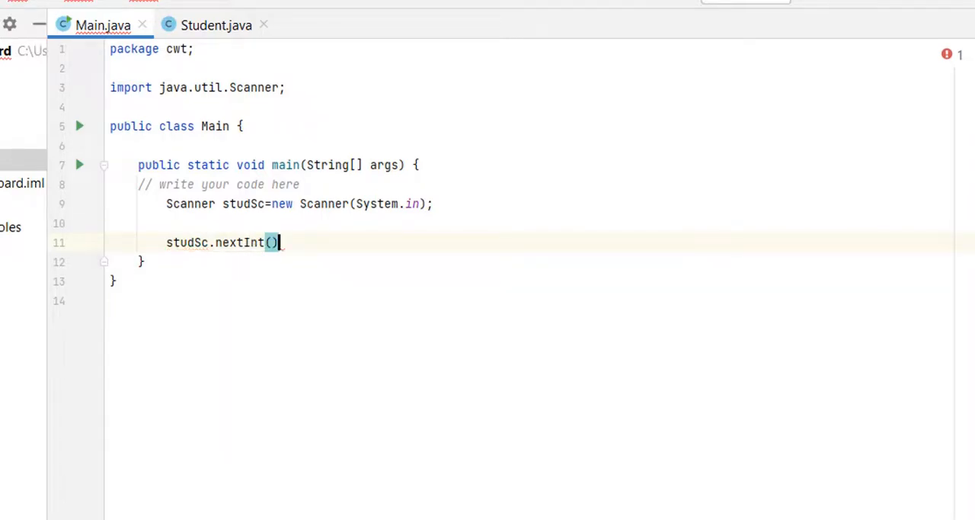
pyautogui.write(';')
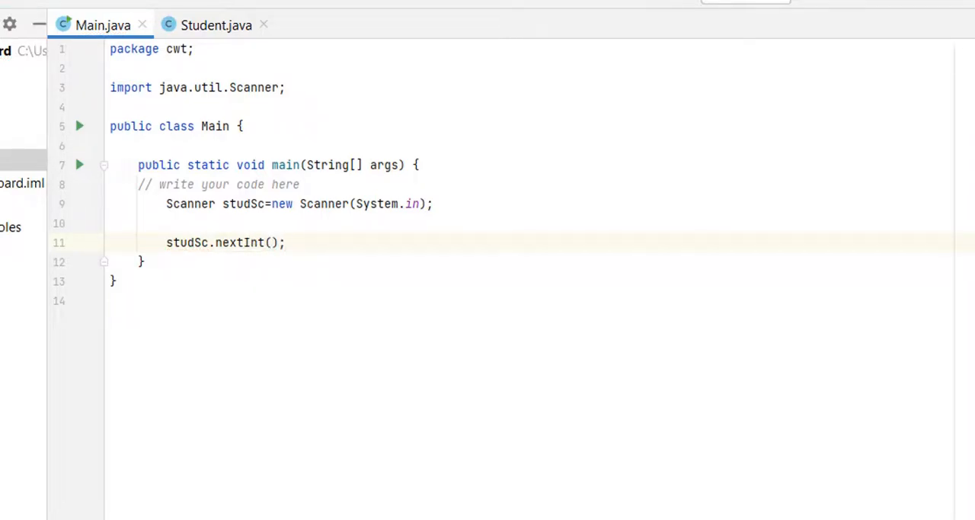
pyautogui.write('int numofStuden')
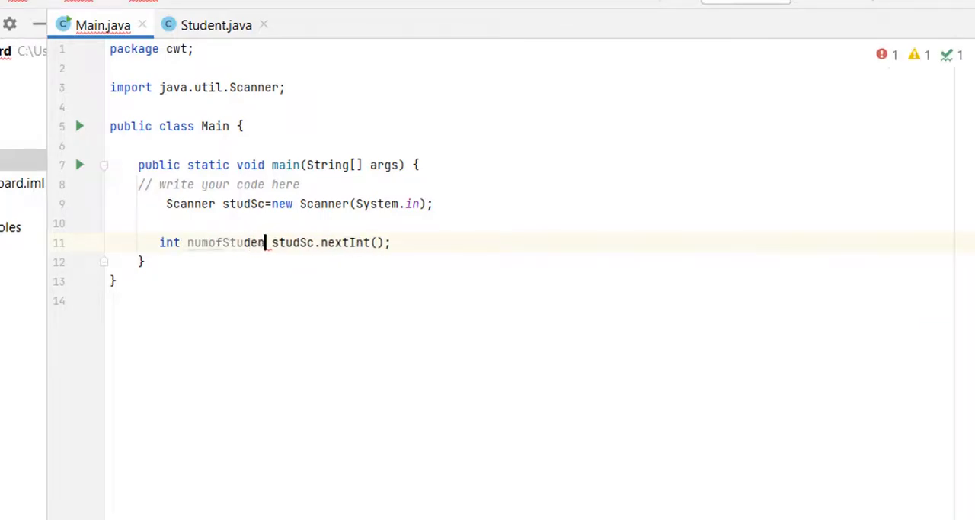
pyautogui.write('ts=')
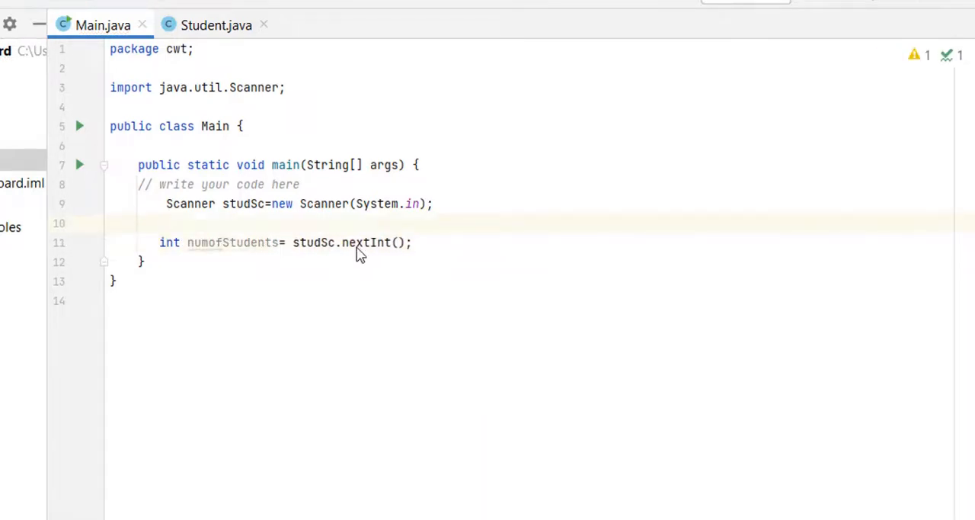
# - Add a System.out.print prompt "Enter Num of Students"
pyautogui.write('System.out.println();')
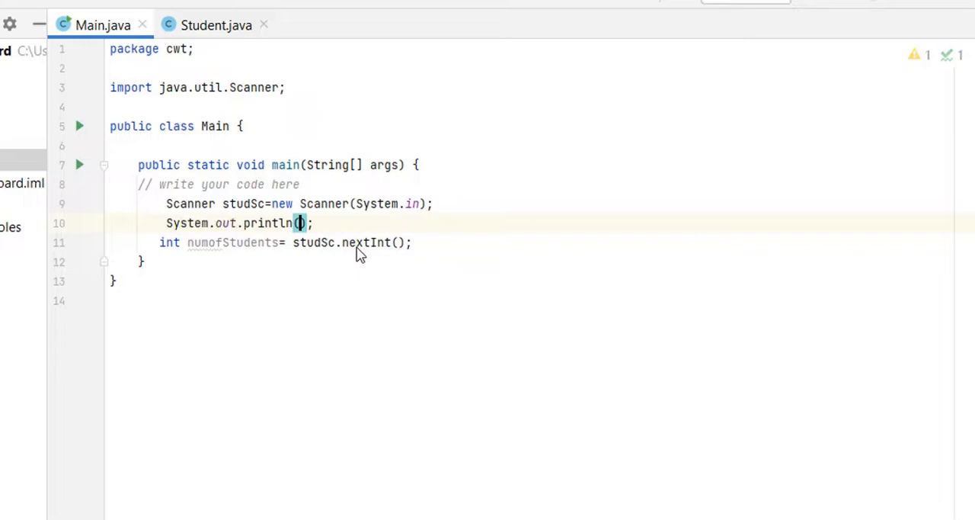
pyautogui.write('"Enter Num of "')
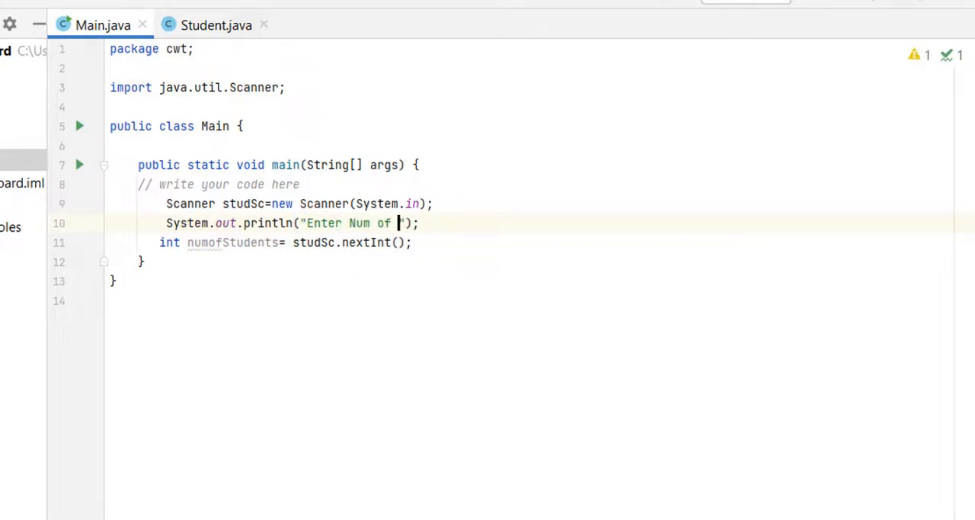
pyautogui.write('Students')
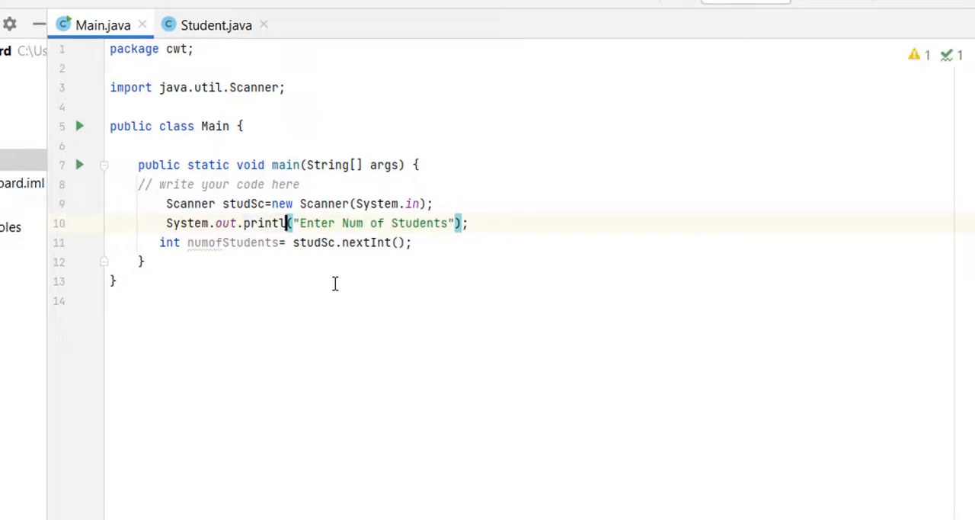
pyautogui.press('BackSpace')
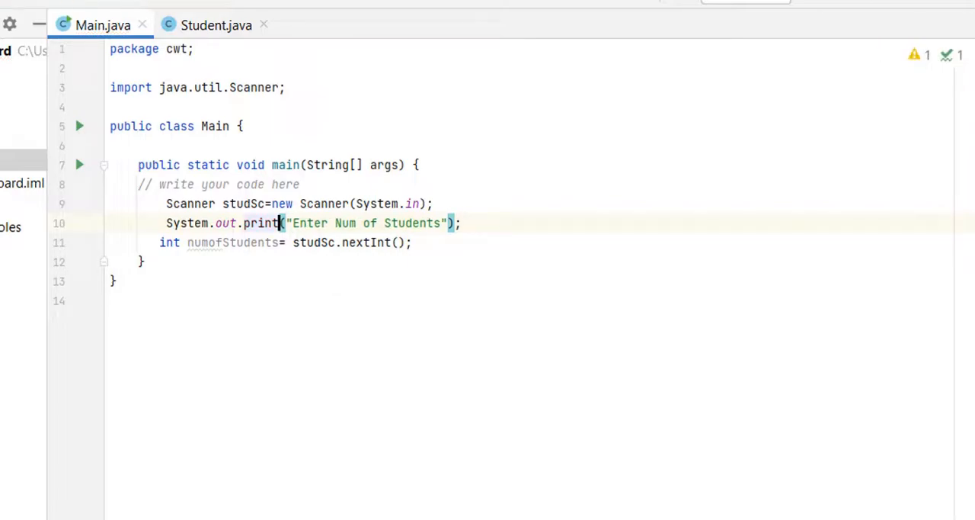
pyautogui.click(412, 242)
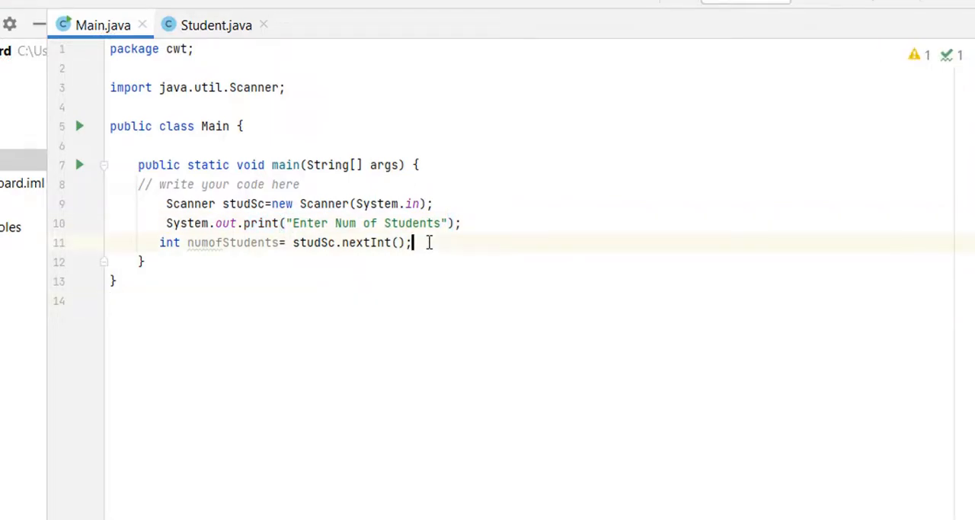
# - Expand sout into System.out.println(numofStudents); below the nextInt line
pyautogui.write('sout')
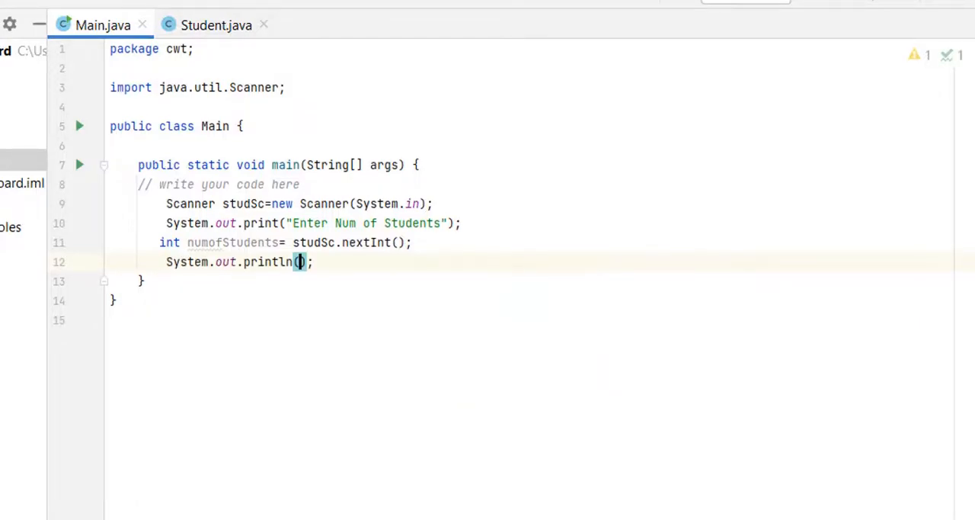
pyautogui.write('numofStudents')
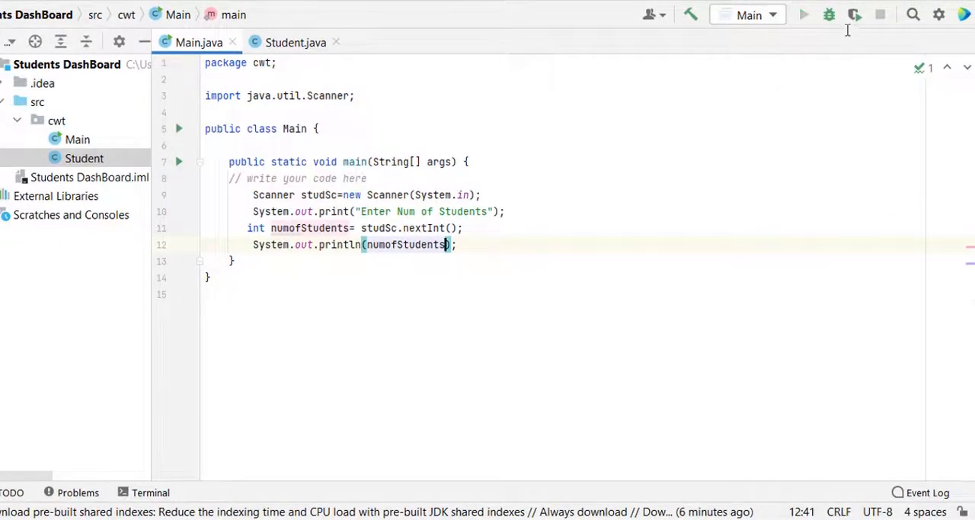
# - Run Main, enter 2 as the count, and move the Run output to Right Top
pyautogui.click(808, 13)
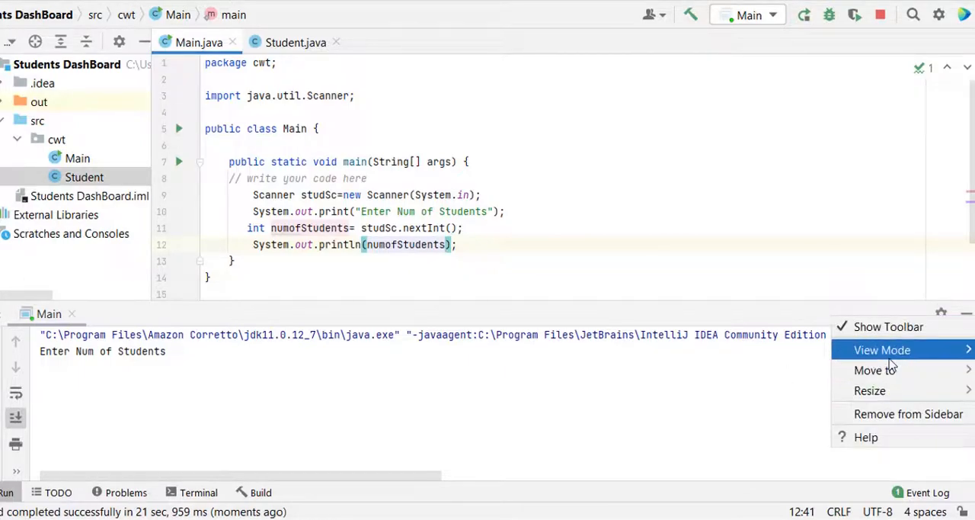
pyautogui.moveTo(874, 369)
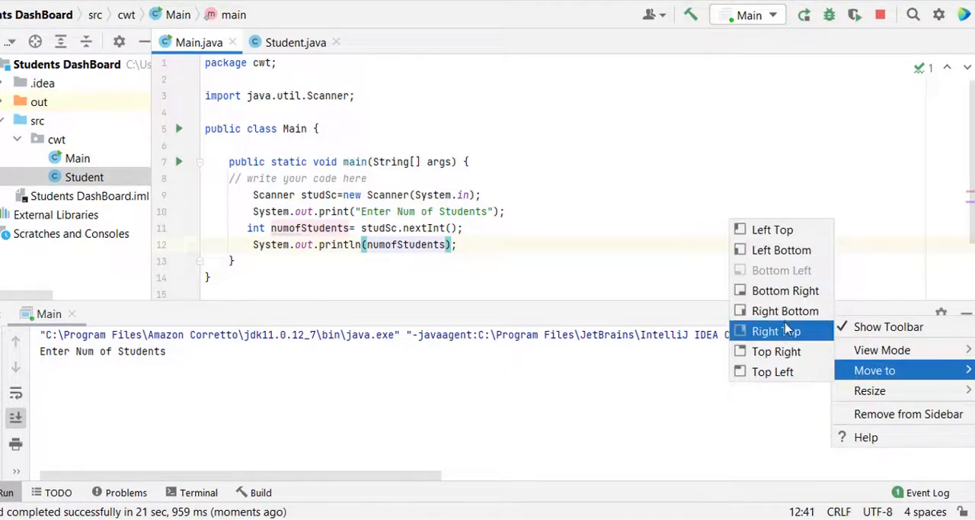
pyautogui.click(777, 331)
pyautogui.write('2')
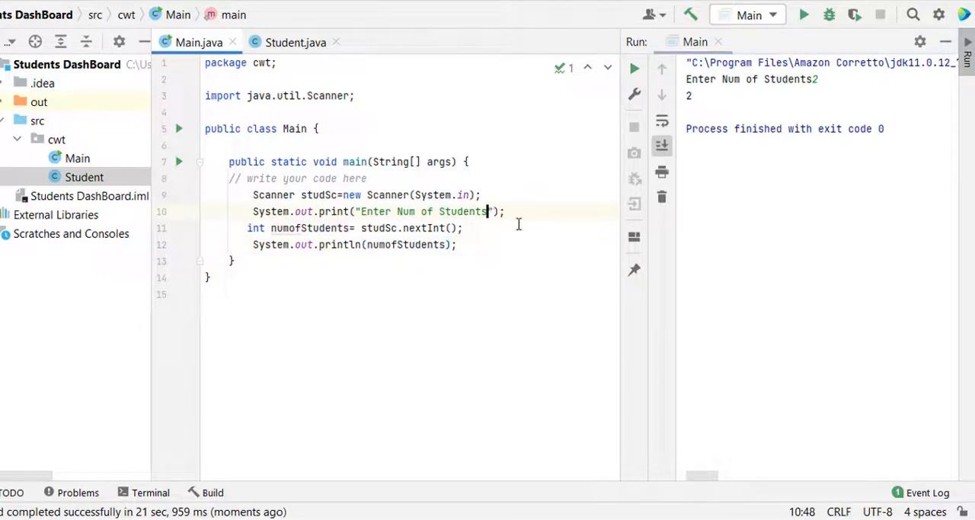
# - Add a for loop with i from 0 to numofStudents
pyautogui.write(':')
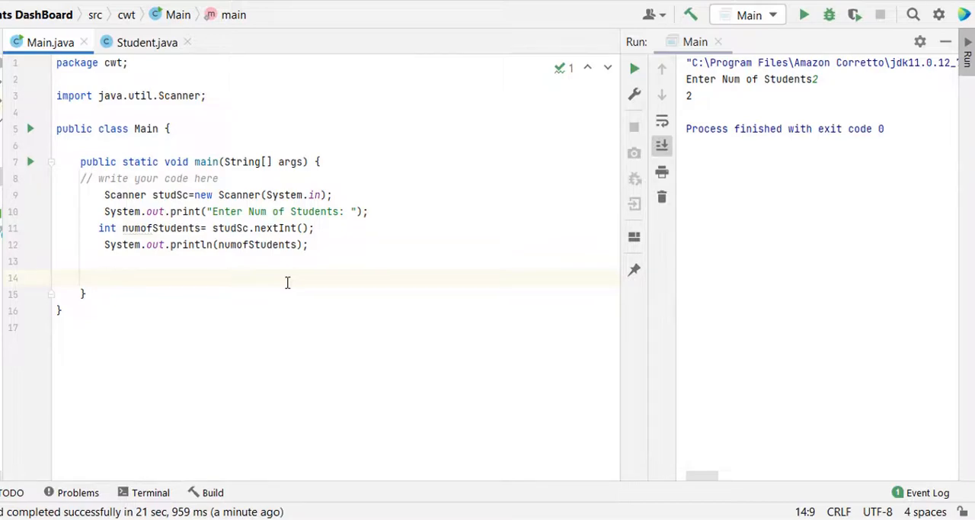
pyautogui.write('for(int i')
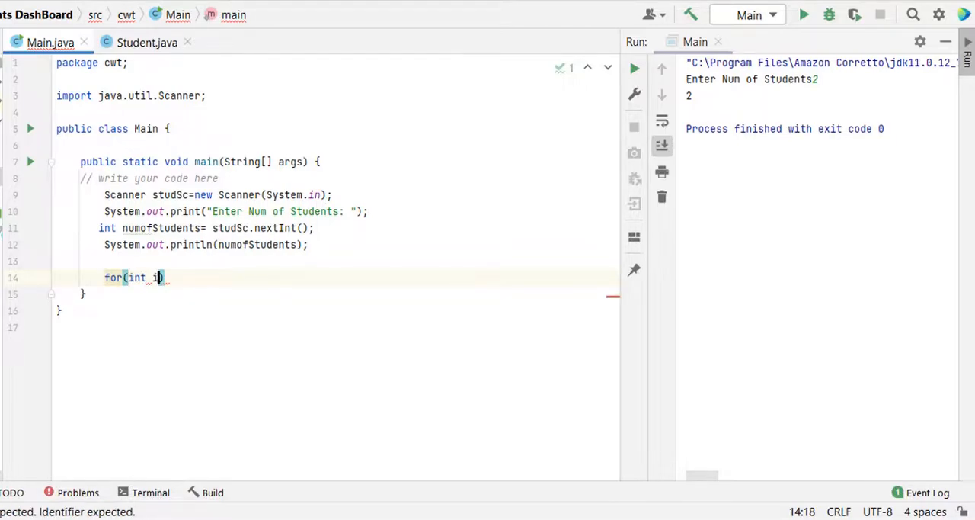
pyautogui.write('=0;i<')
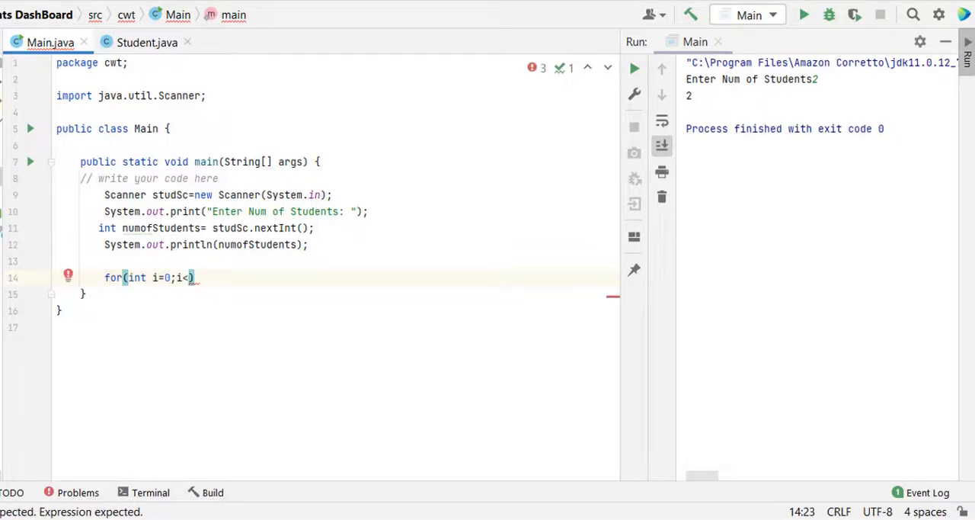
pyautogui.write('numofStudents')
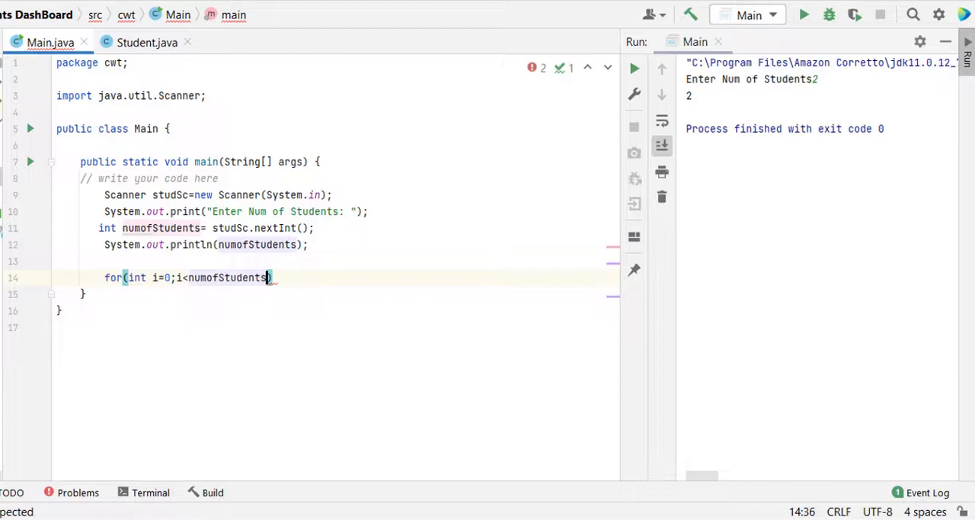
pyautogui.write(';i++')
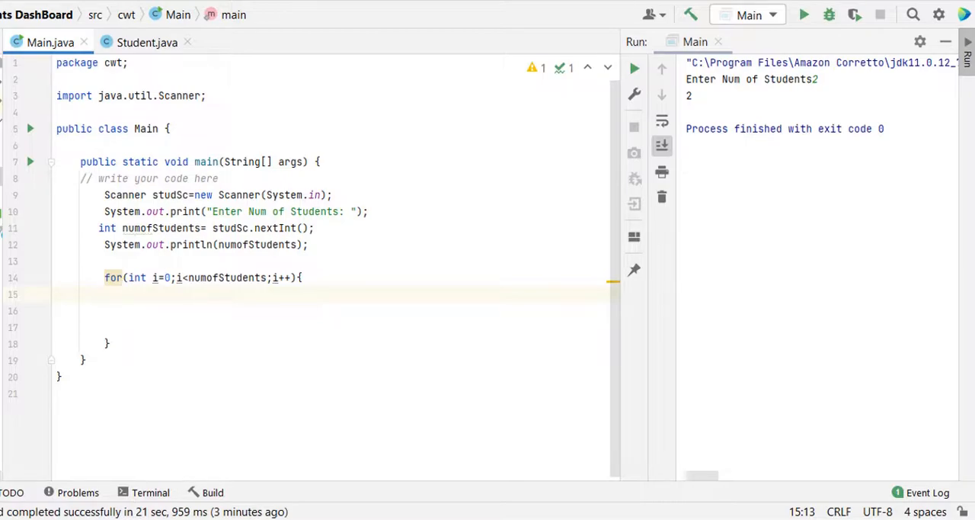
# - Inside the loop, declare var sc = new Scanner(System.in);
pyautogui.write('var')
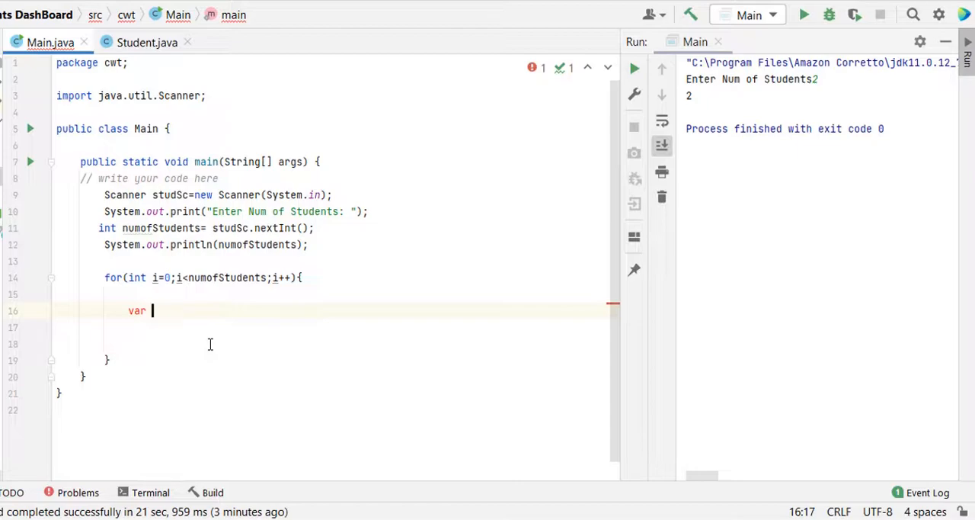
pyautogui.write('sc')
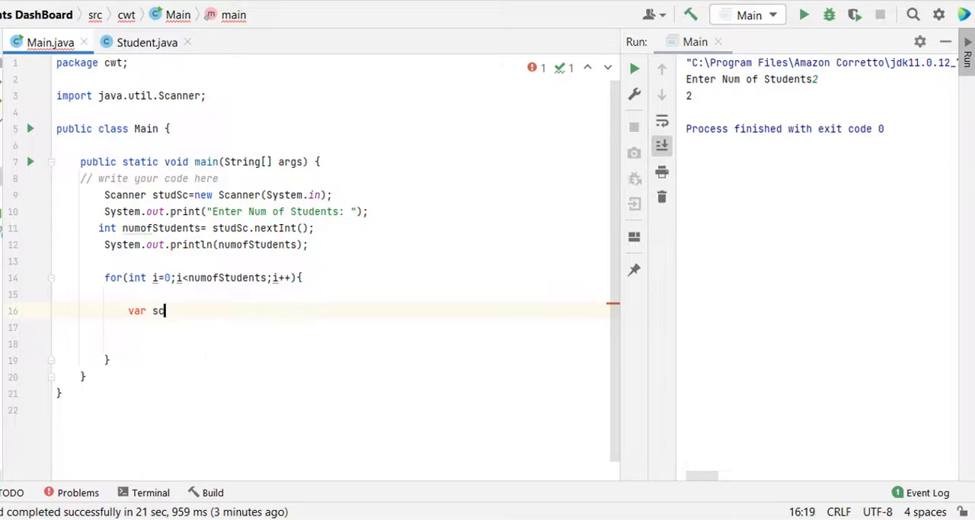
pyautogui.write('c=')
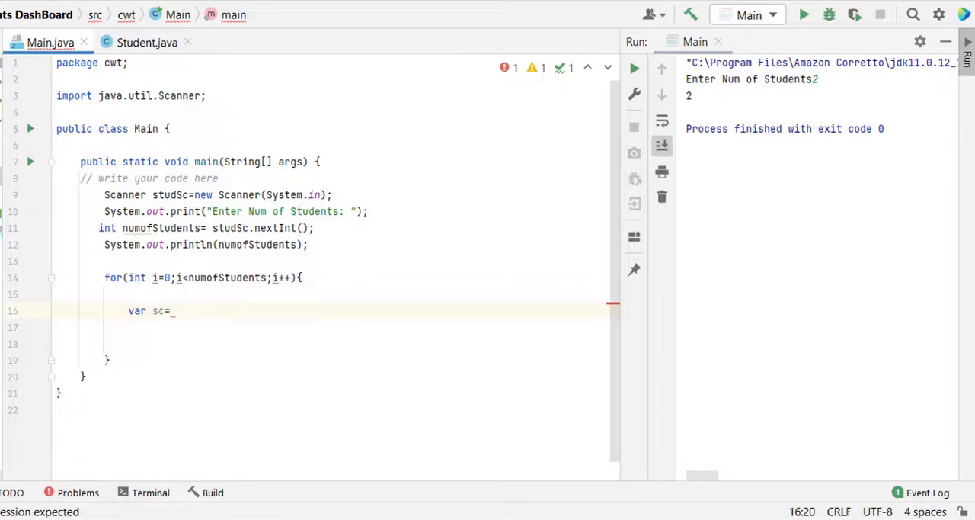
pyautogui.write('new Scanner(System.in);')
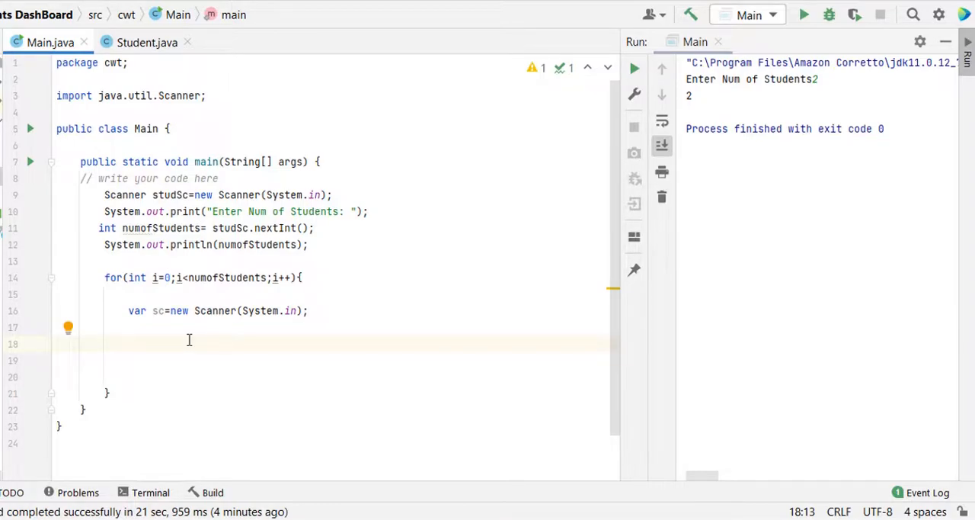
# - Prompt for and read String name and location with nextLine, and age with nextInt
pyautogui.write('stem.out.print("Enter Name");')
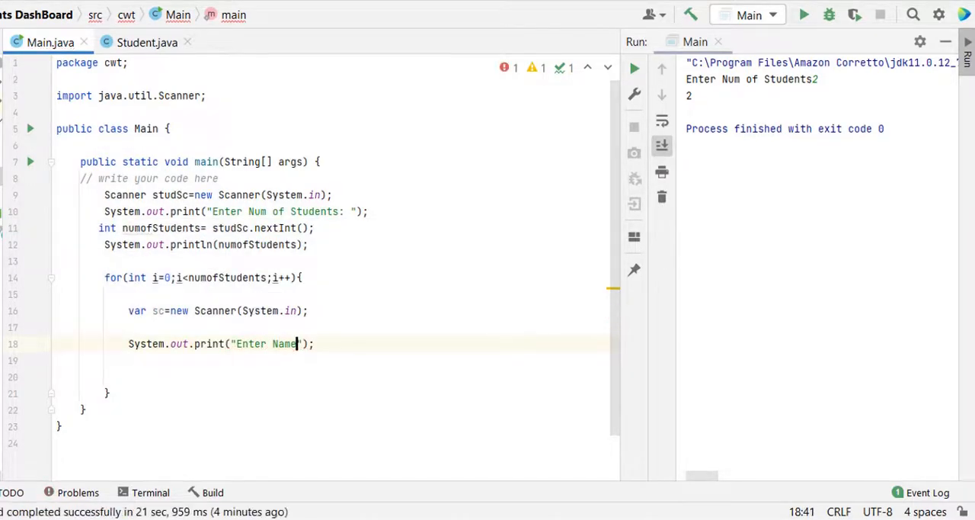
pyautogui.write('String name=sc.nextLine();')
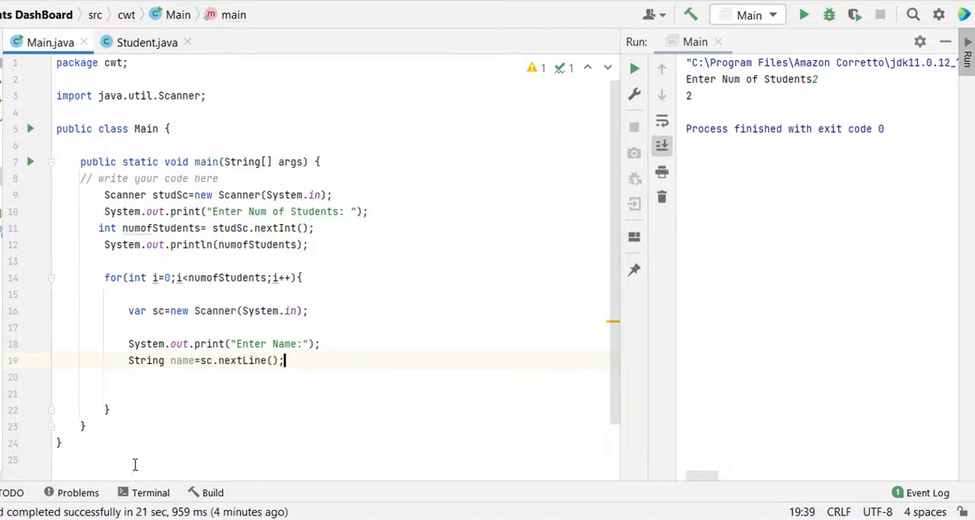
pyautogui.moveTo(128, 344); pyautogui.dragTo(286, 359)
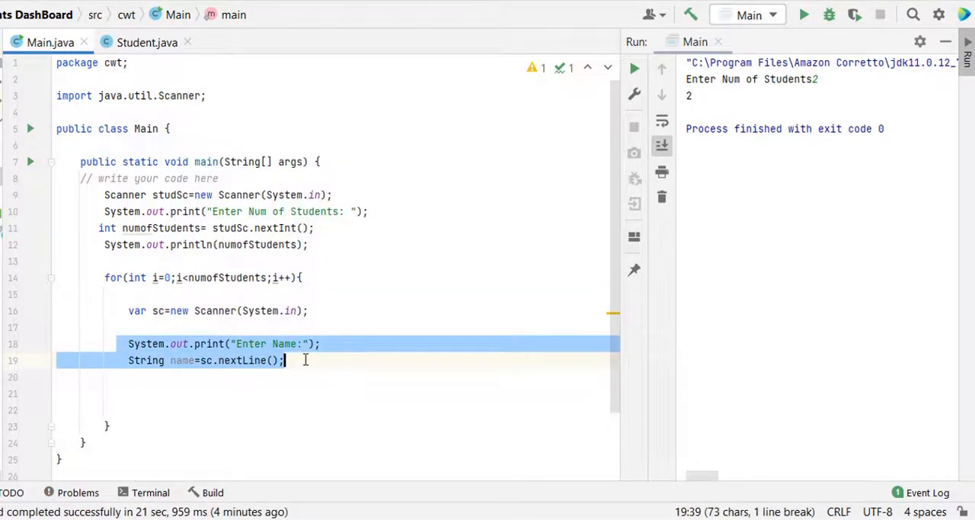
pyautogui.write('System.out.print("Enter Location:");')
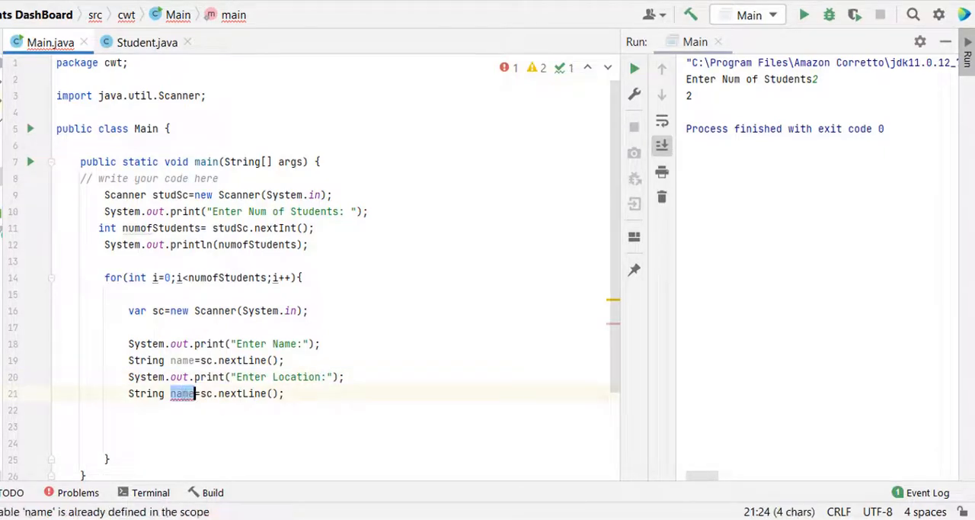
pyautogui.write('location')
pyautogui.click(331, 426)
pyautogui.write('int age=sc.n')
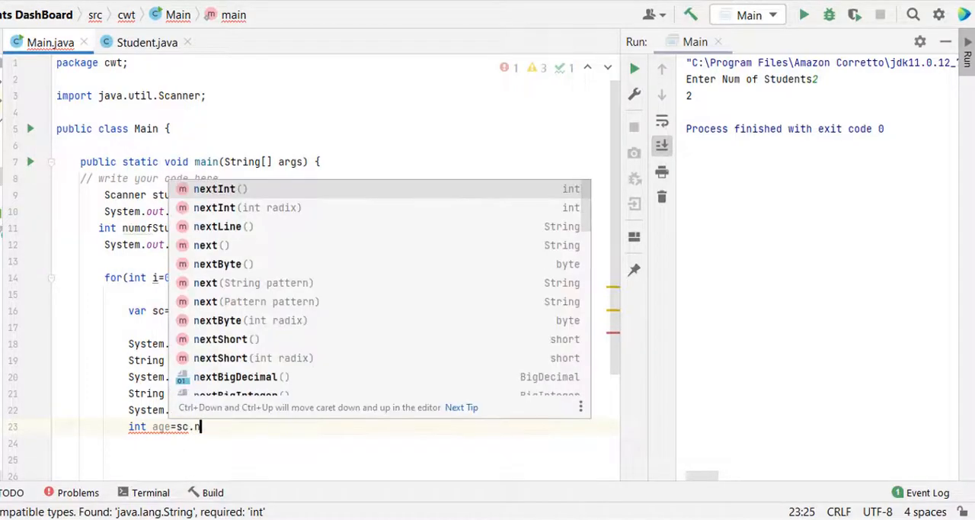
pyautogui.click(214, 188)
pyautogui.write('var')
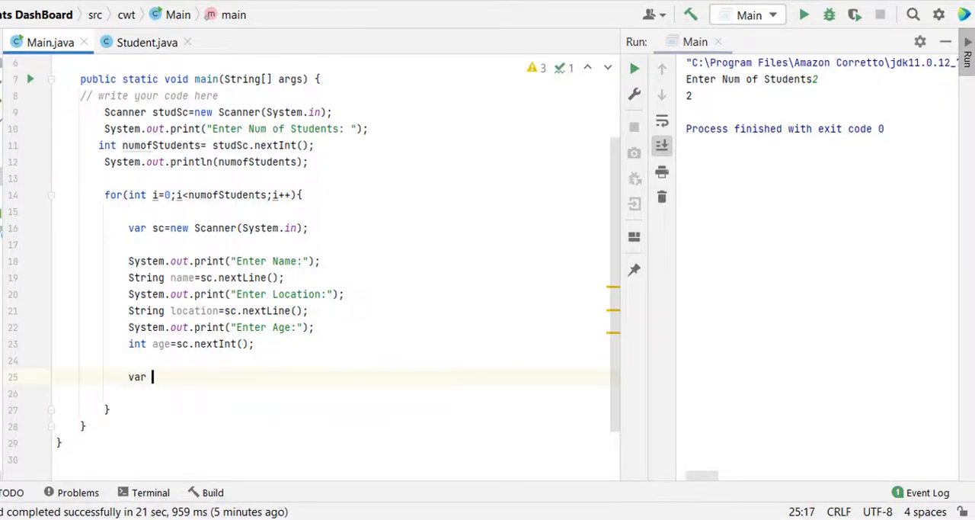
# - Create a Student object with new Student(name, age, location) inside the input loop
pyautogui.write('student=')
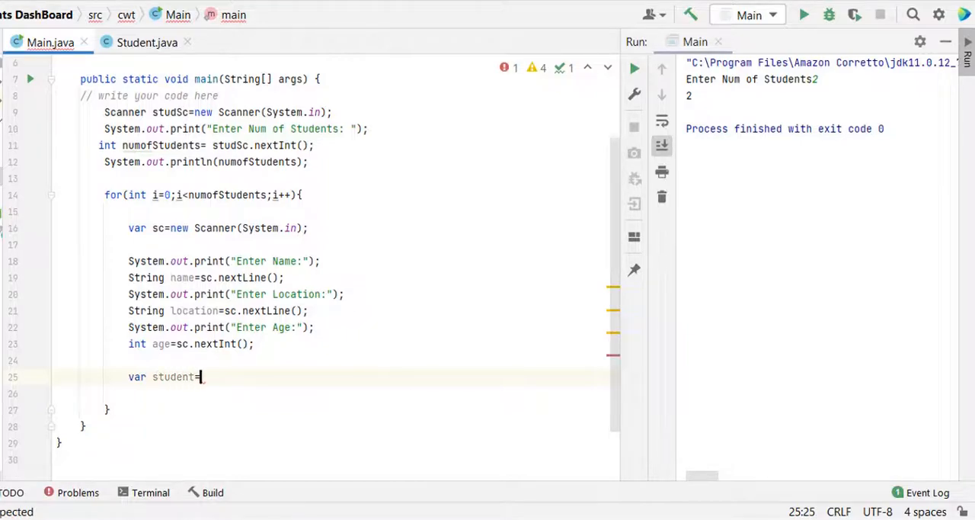
pyautogui.write('new Student()')
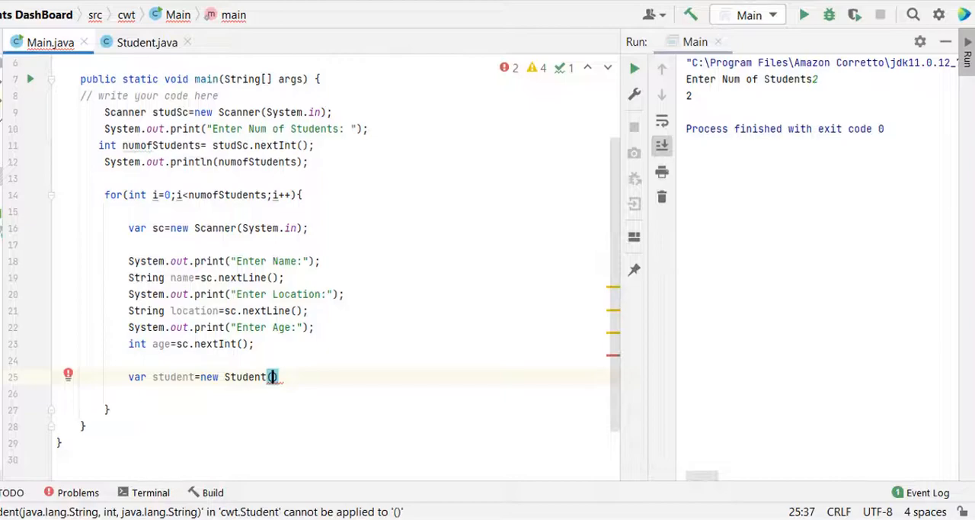
pyautogui.write('name,age')
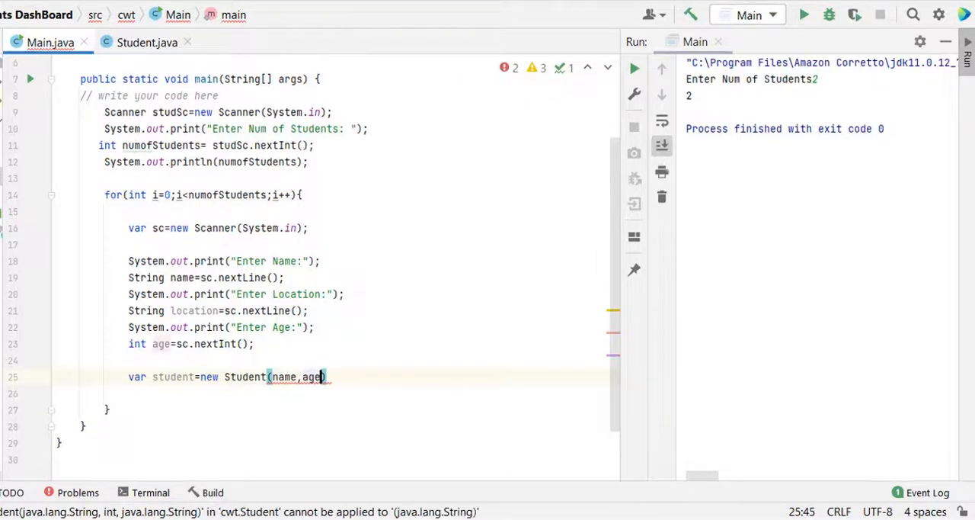
pyautogui.write(',location')
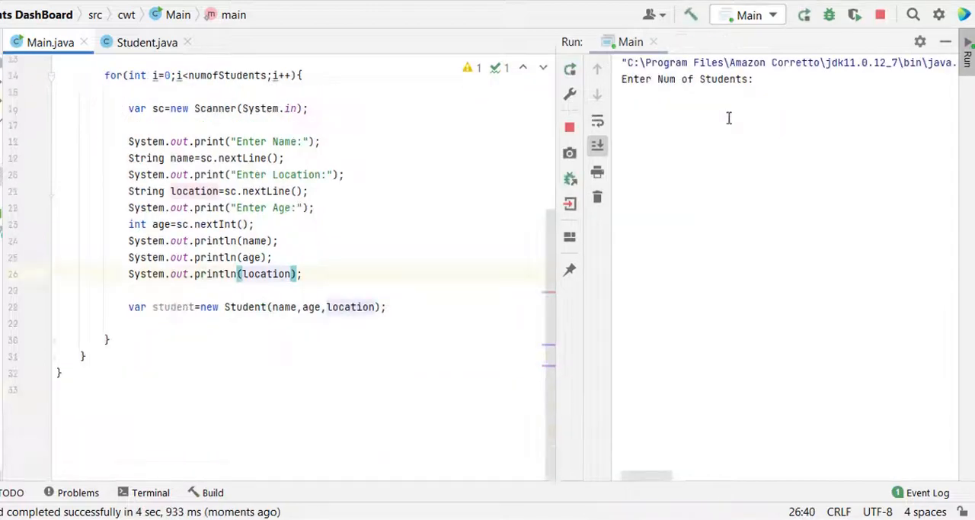
# - Enter 1 student with test details Kris, Usa and 33 in the console
pyautogui.write('1')
pyautogui.write('Kris')
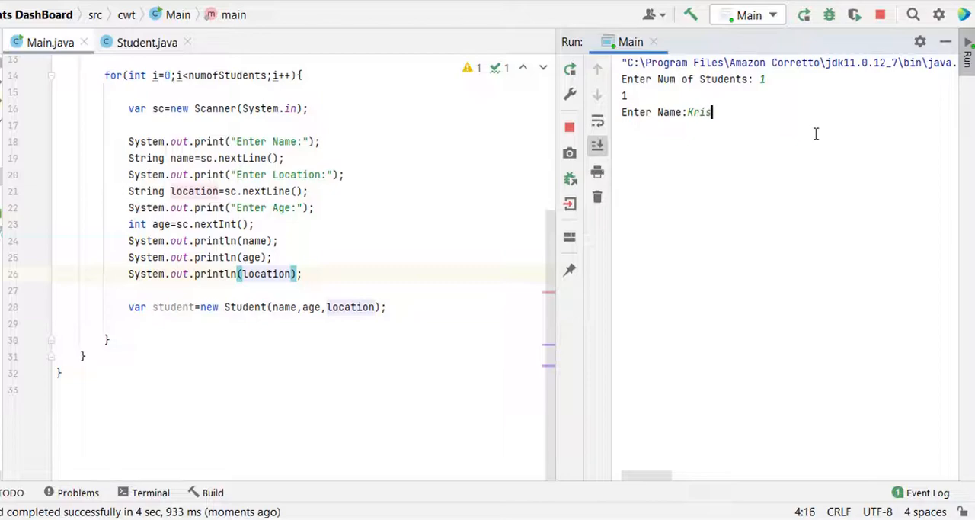
pyautogui.press('Enter')
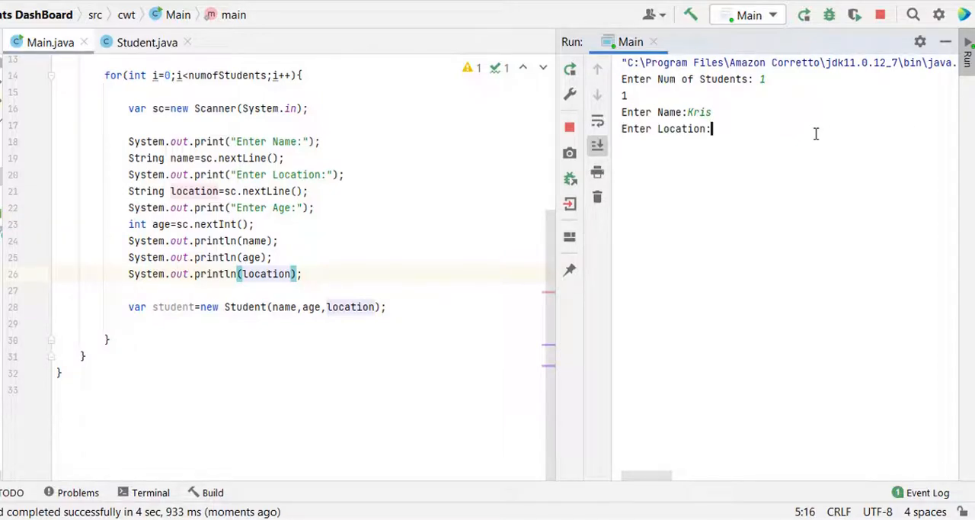
pyautogui.write('Usa')
pyautogui.write('33')
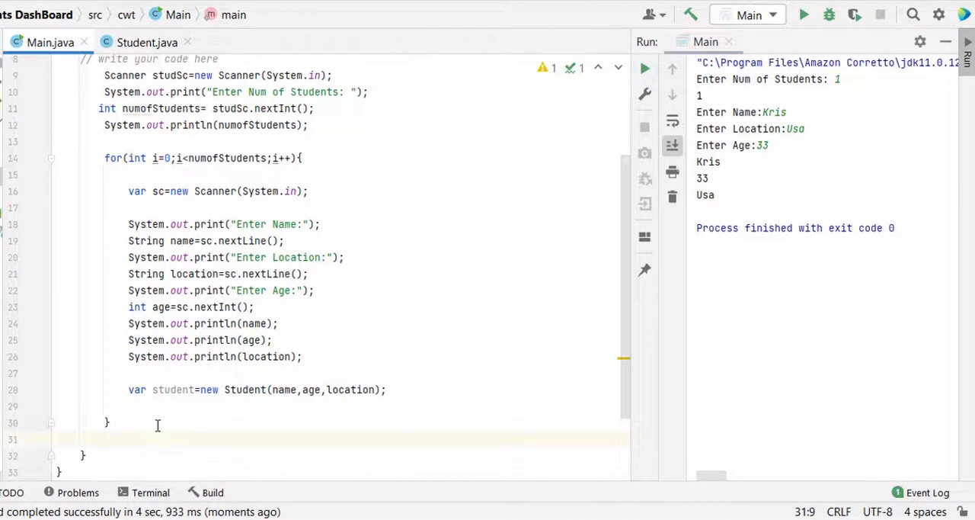
pyautogui.moveTo(365, 456)
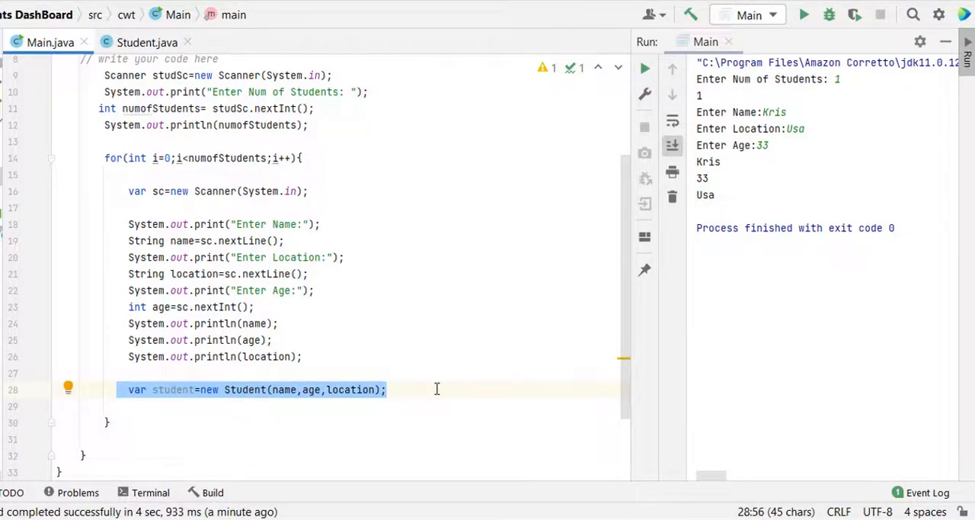
pyautogui.moveTo(410, 367)
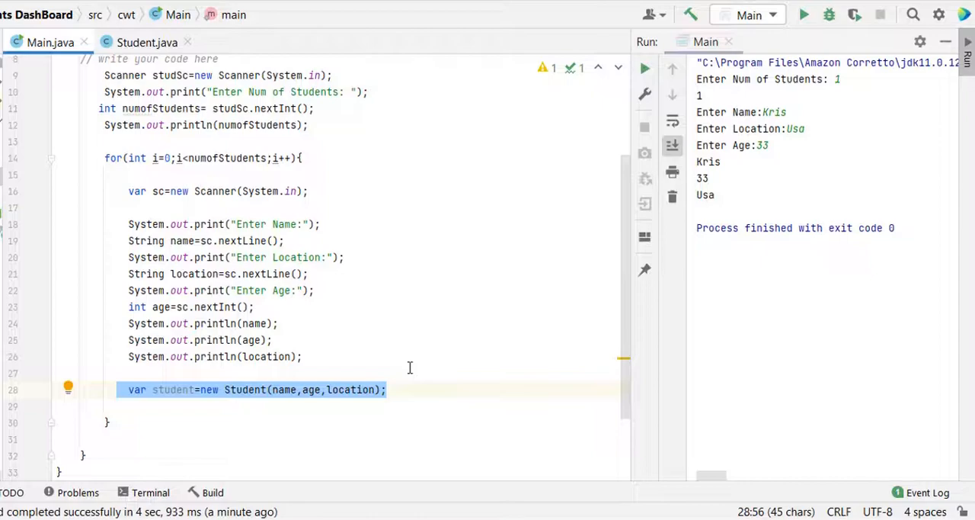
pyautogui.moveTo(394, 388)
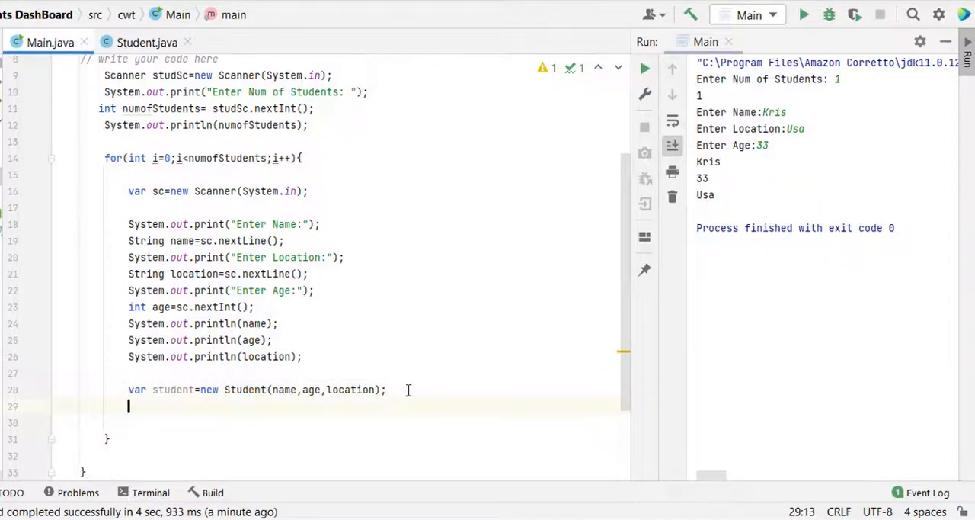
pyautogui.moveTo(203, 398)
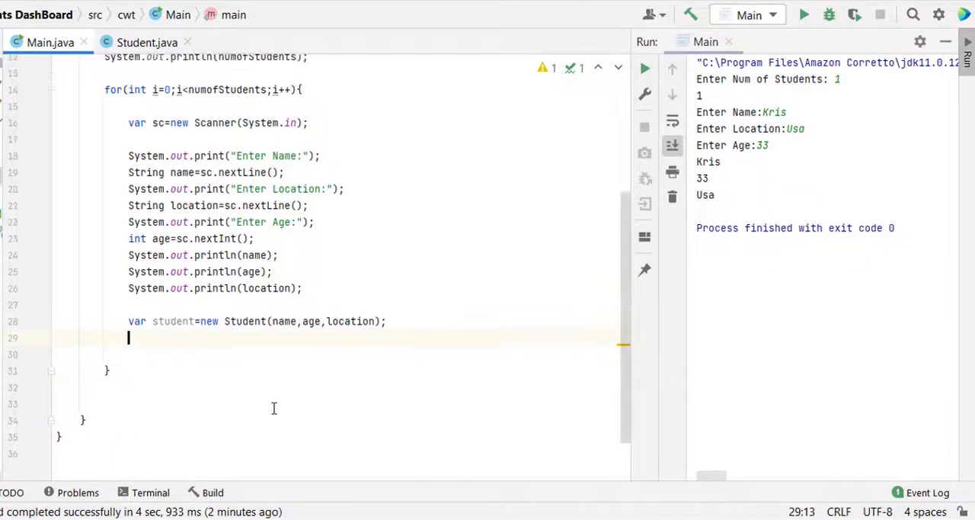
# - Declare List<Student> students = new ArrayList<>() at the top of main
pyautogui.write('List<Student> students')
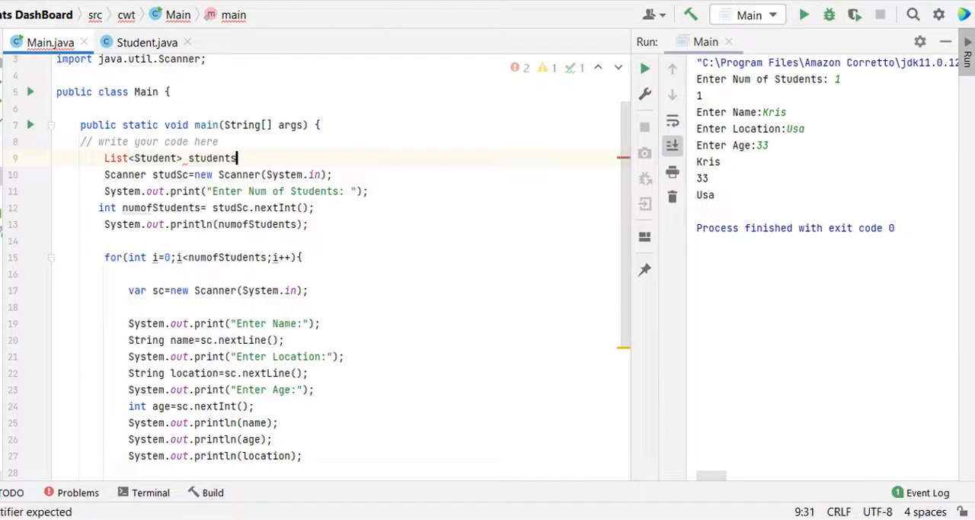
pyautogui.write('=new A')
pyautogui.write('students')
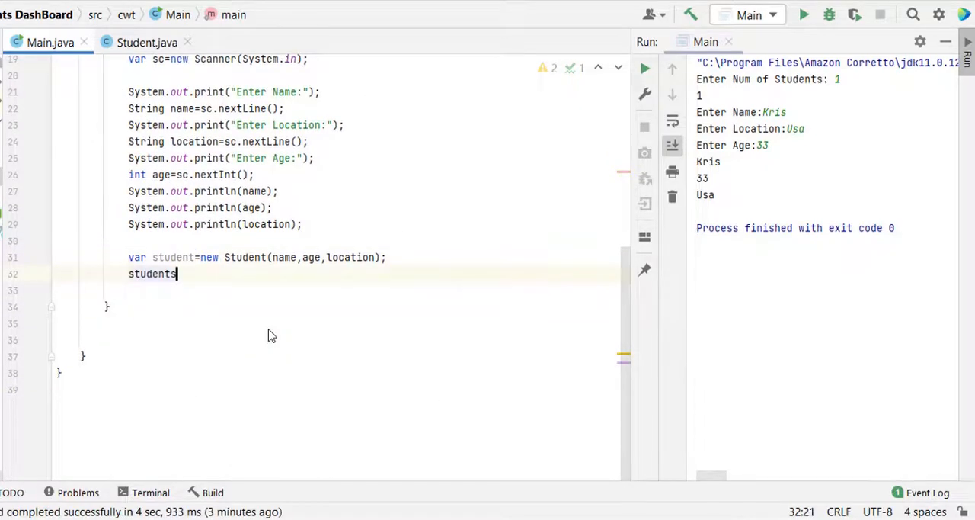
# - Add each created student to the students list and begin a second for loop
pyautogui.write('.add()')
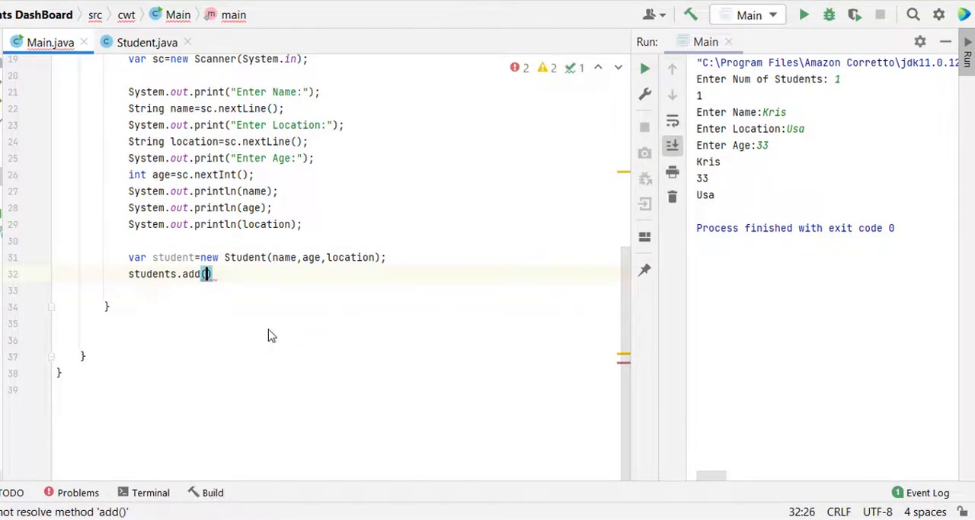
pyautogui.write('st')
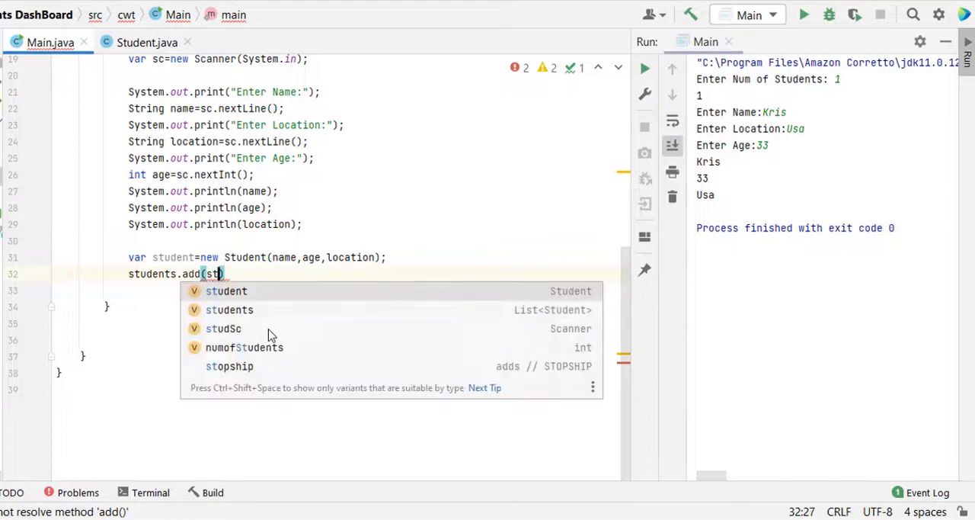
pyautogui.click(226, 291)
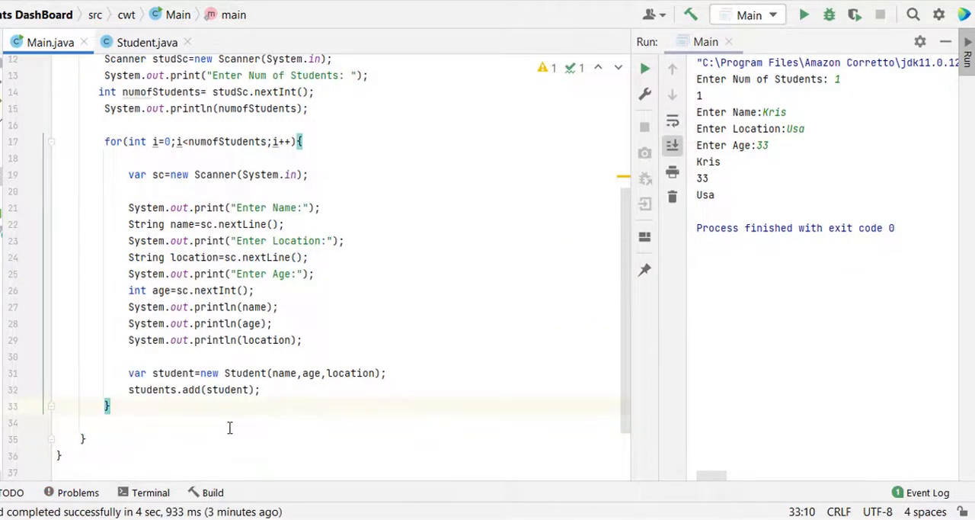
pyautogui.write('for (')
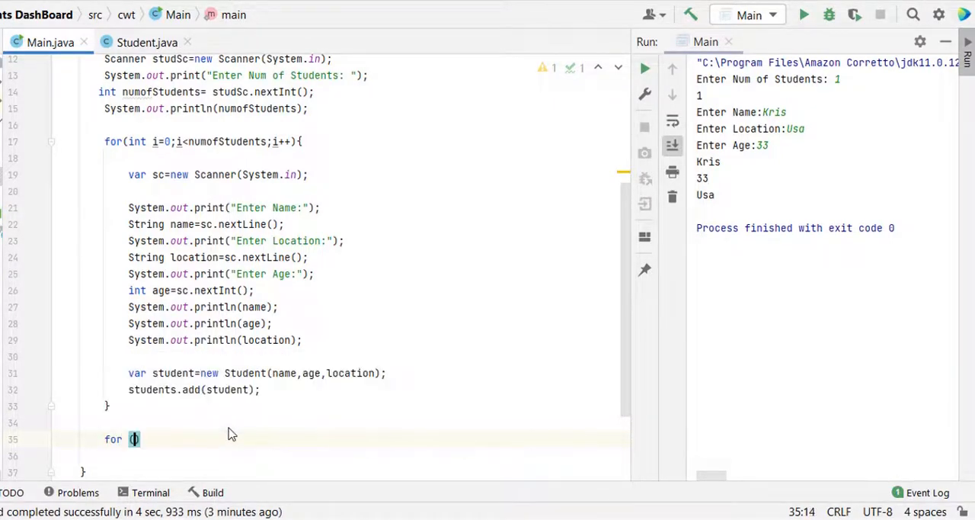
# - Write a for loop over students that prints a dashed divider line
pyautogui.write('Student student:stu')
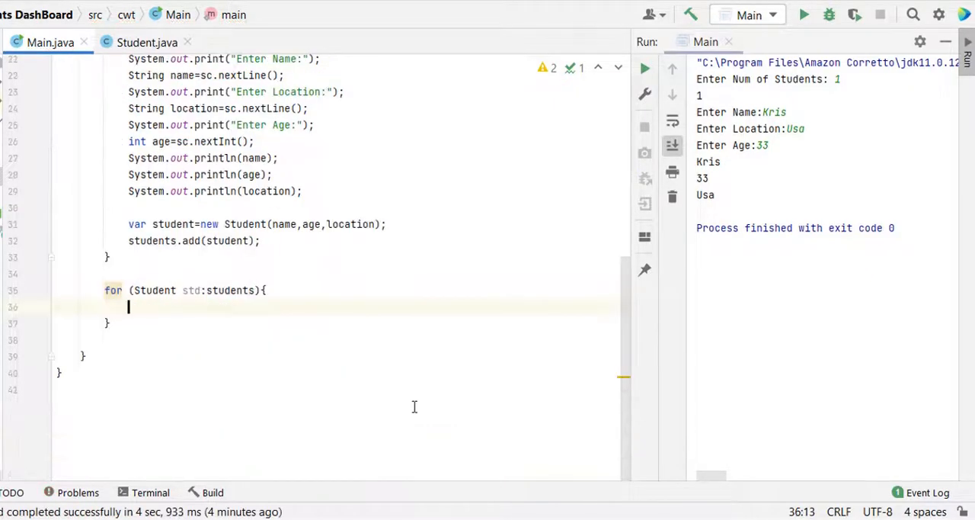
pyautogui.write('so')
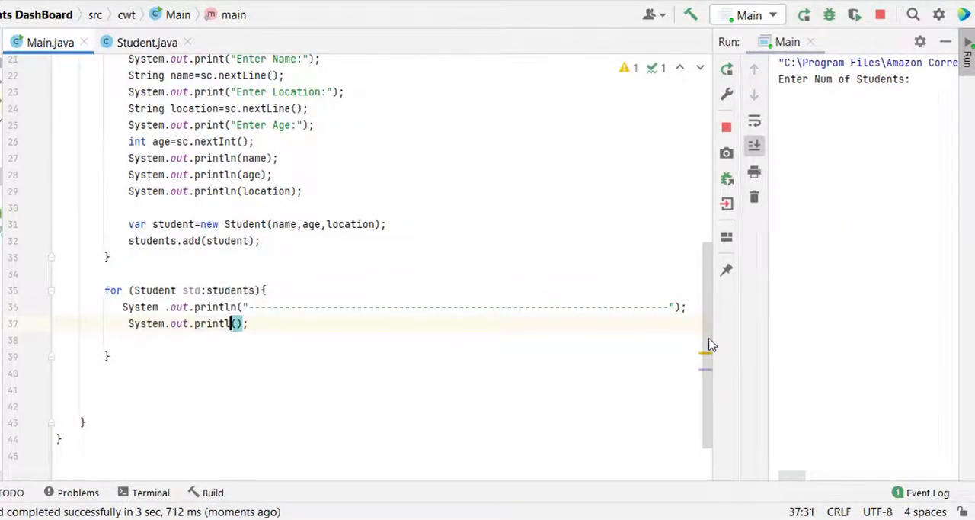
# - Print a printf header 'STUDENT NAME', 'AGE', 'LOCATION' followed by a println line break
pyautogui.write('f')
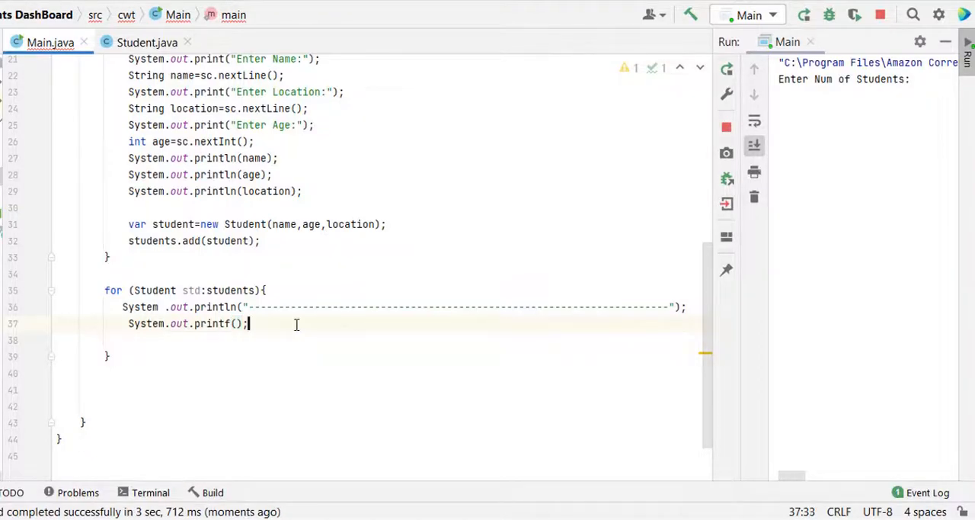
pyautogui.write('"%"')
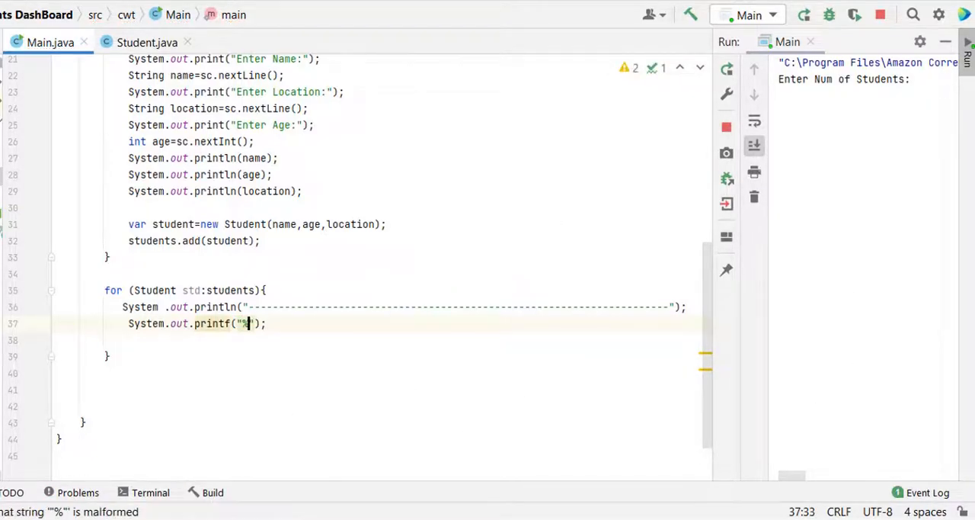
pyautogui.write('220s')
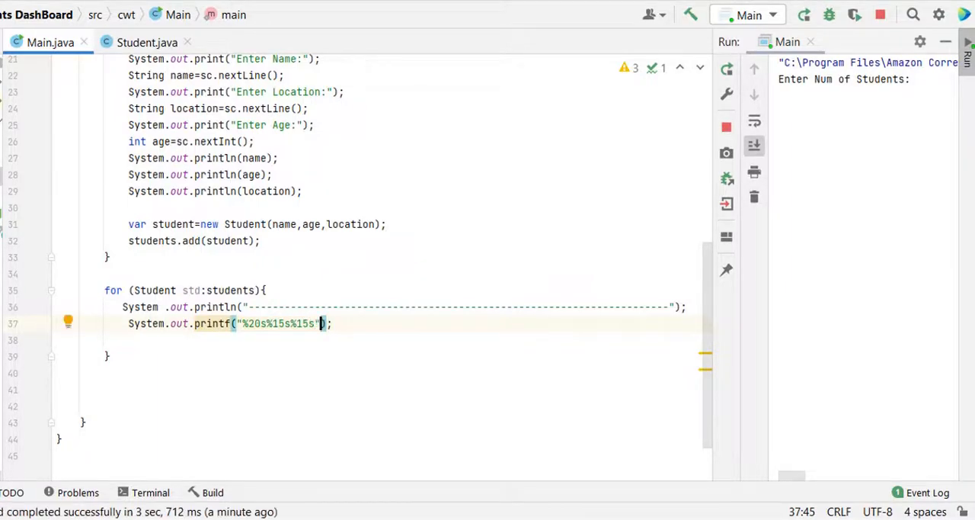
pyautogui.write(',"')
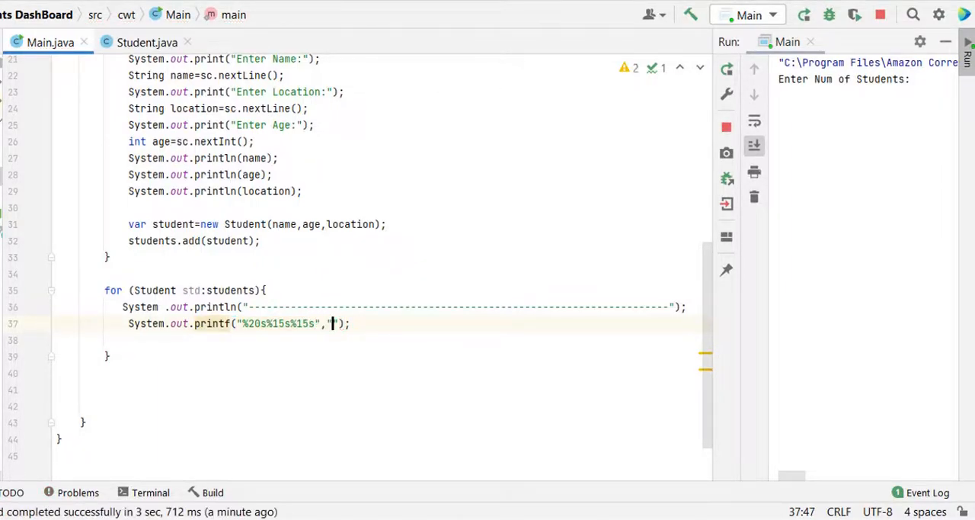
pyautogui.write('STUDENT NAME')
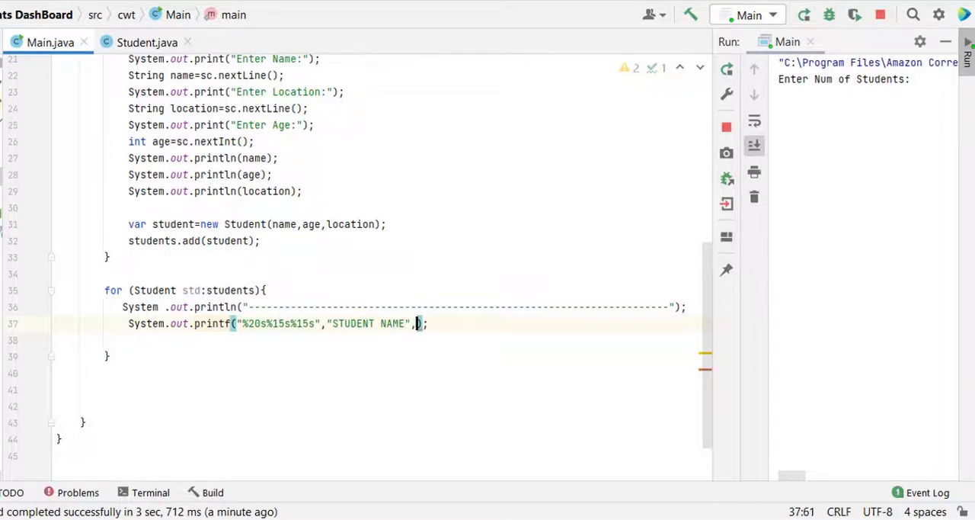
pyautogui.write('"AGE","LOCATION"')
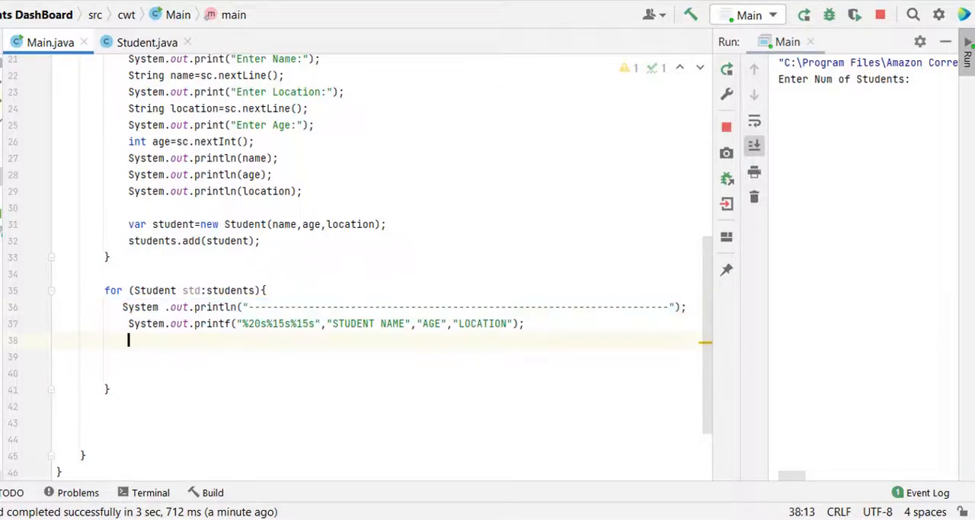
pyautogui.write('System.out.println();')
pyautogui.click(867, 79)
pyautogui.write('2')
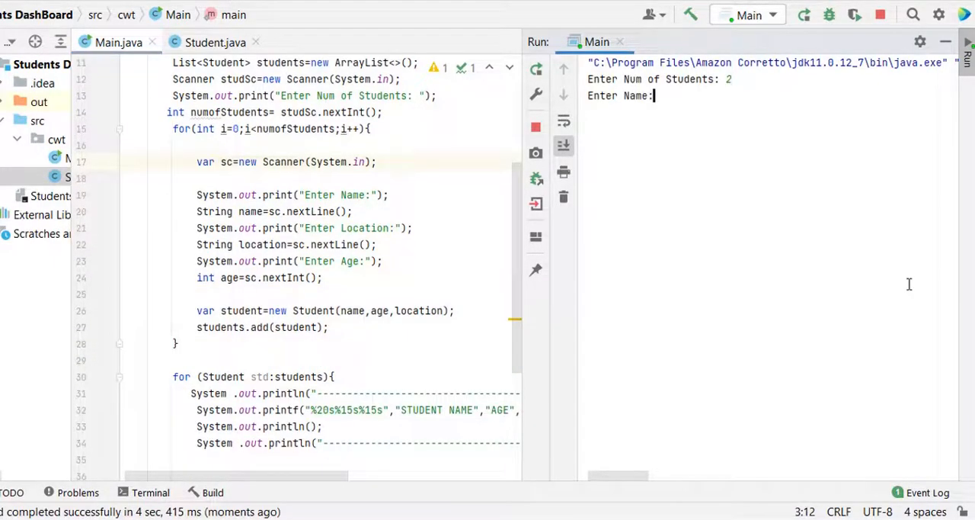
# - Enter the two students' details, Kitsh and john Smith, then widen the code area
pyautogui.write('Kitsh')
pyautogui.write('US')
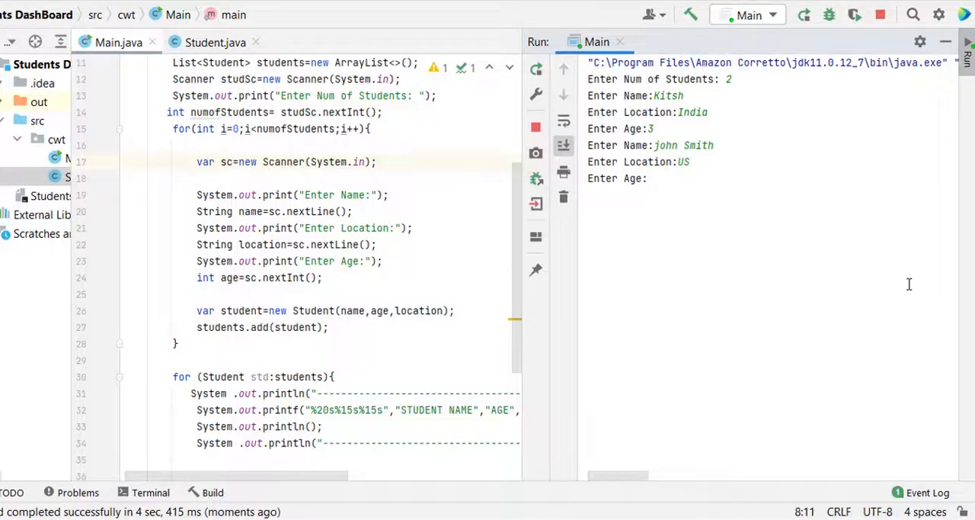
pyautogui.write('33')
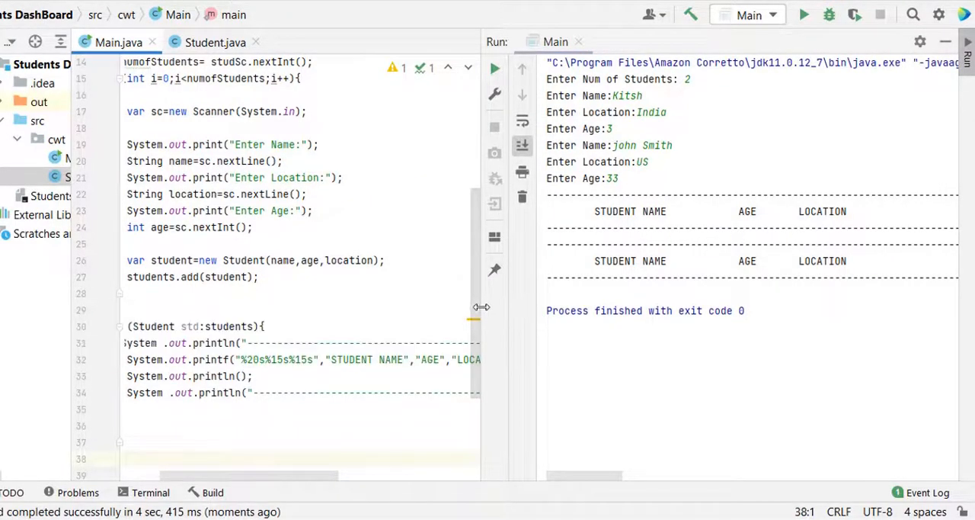
pyautogui.moveTo(481, 306); pyautogui.dragTo(754, 307)
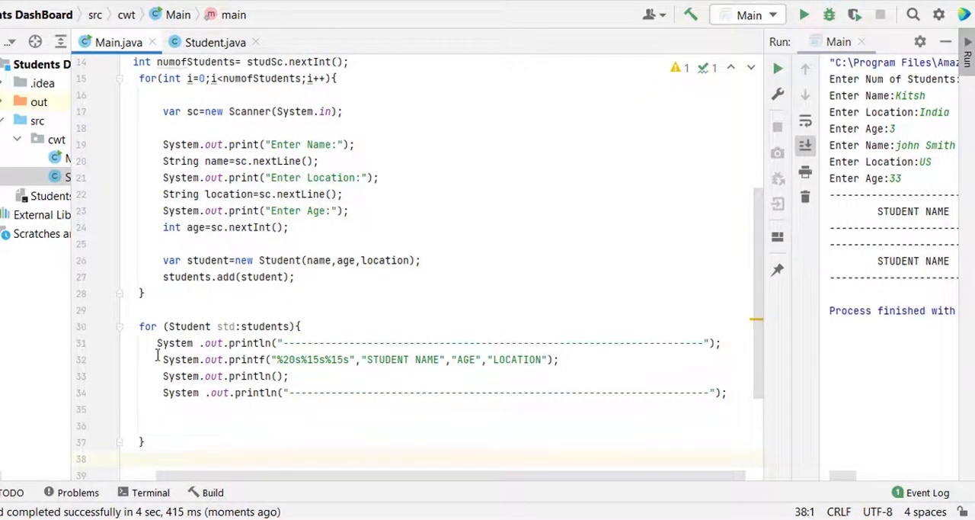
# - Move the header above the loop and print std.getName(), getAge() and getLocation() per student
pyautogui.moveTo(157, 343); pyautogui.dragTo(732, 392)
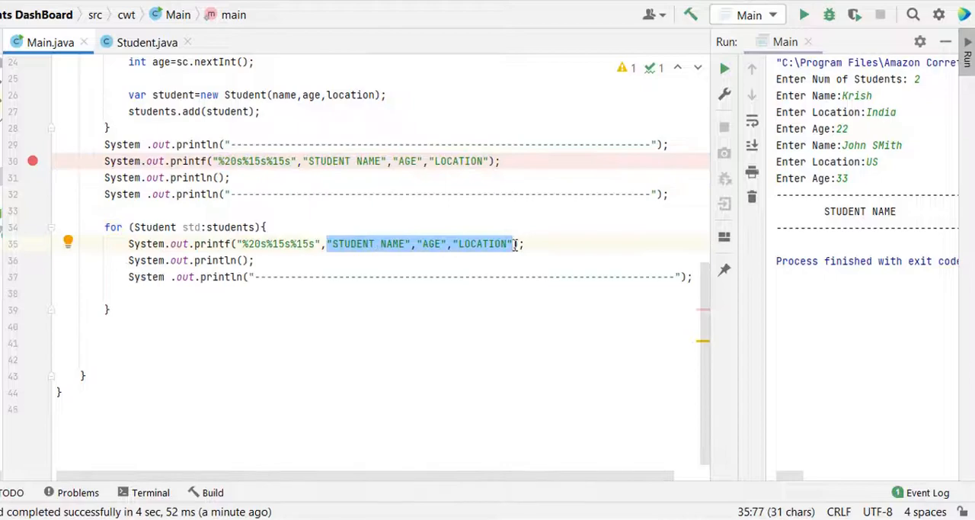
pyautogui.write('s')
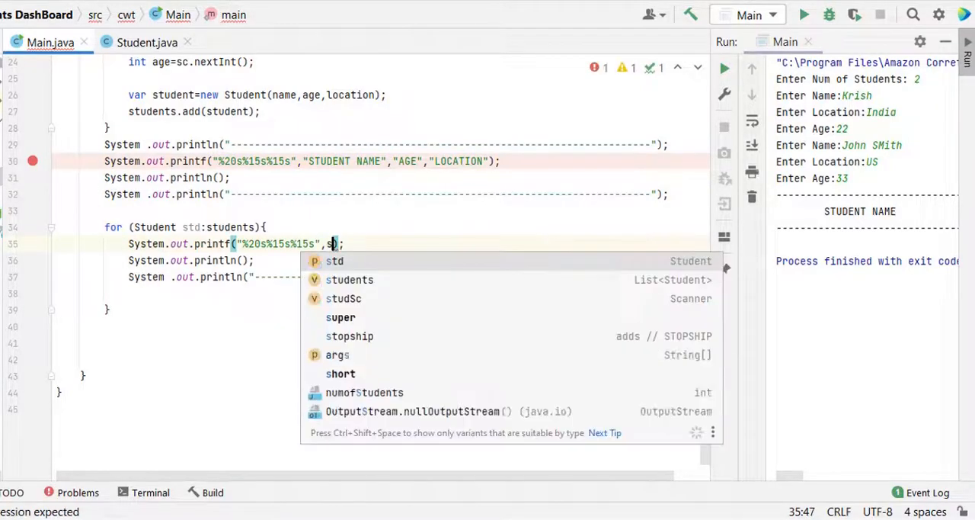
pyautogui.click(334, 261)
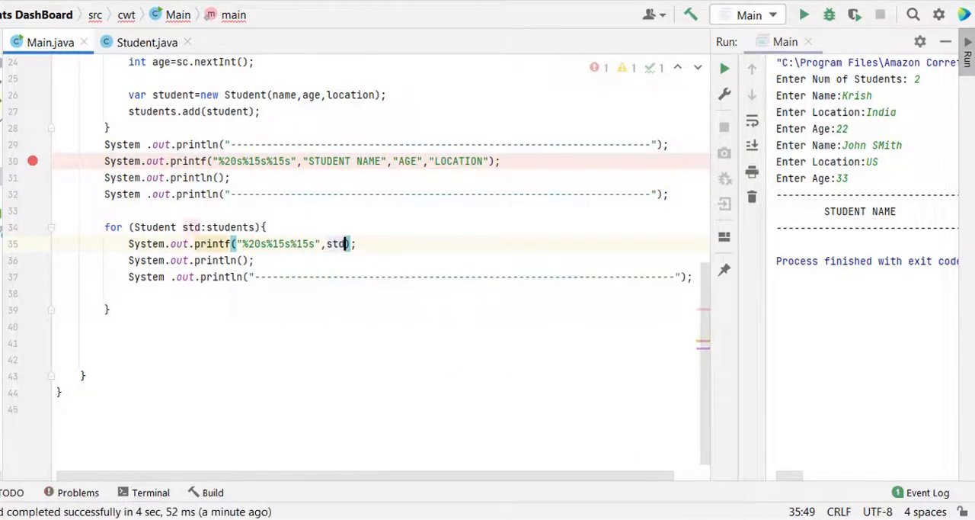
pyautogui.write('.get')
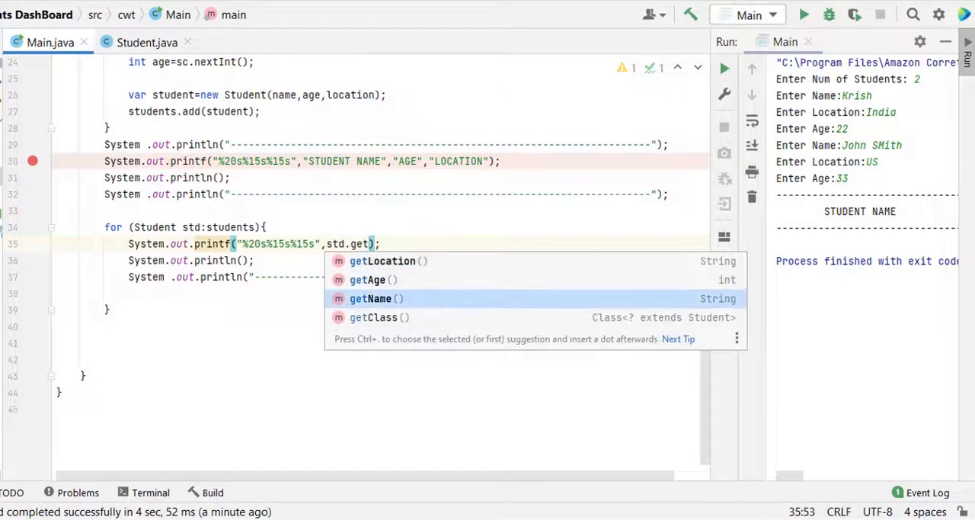
pyautogui.click(369, 298)
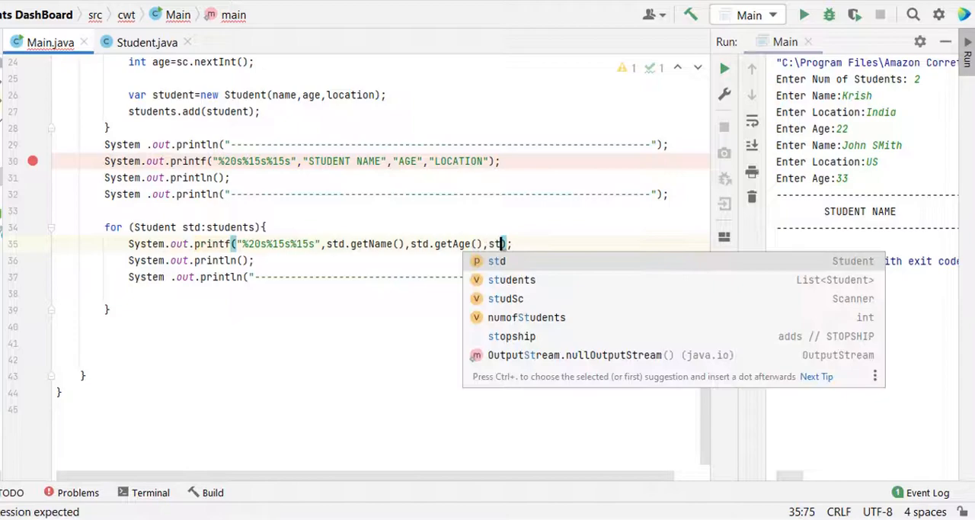
pyautogui.write('d.get')
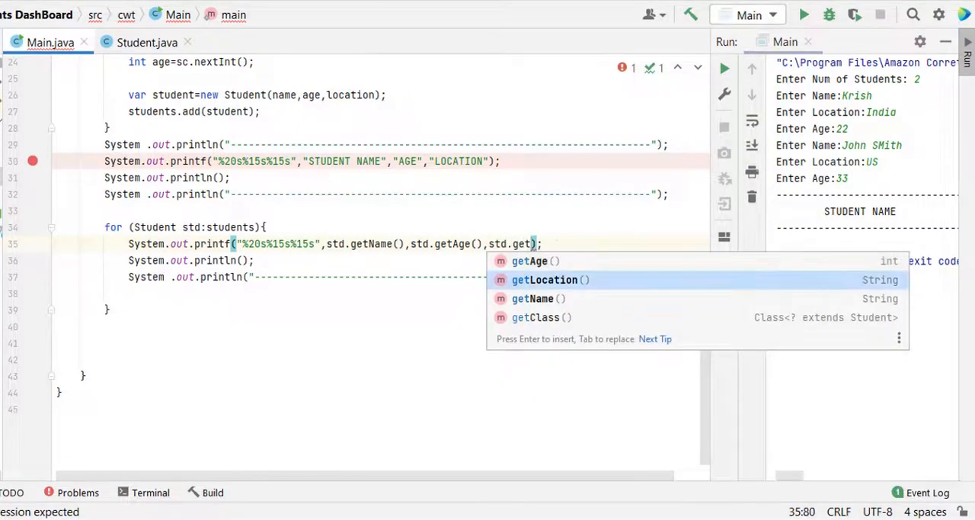
pyautogui.click(544, 280)
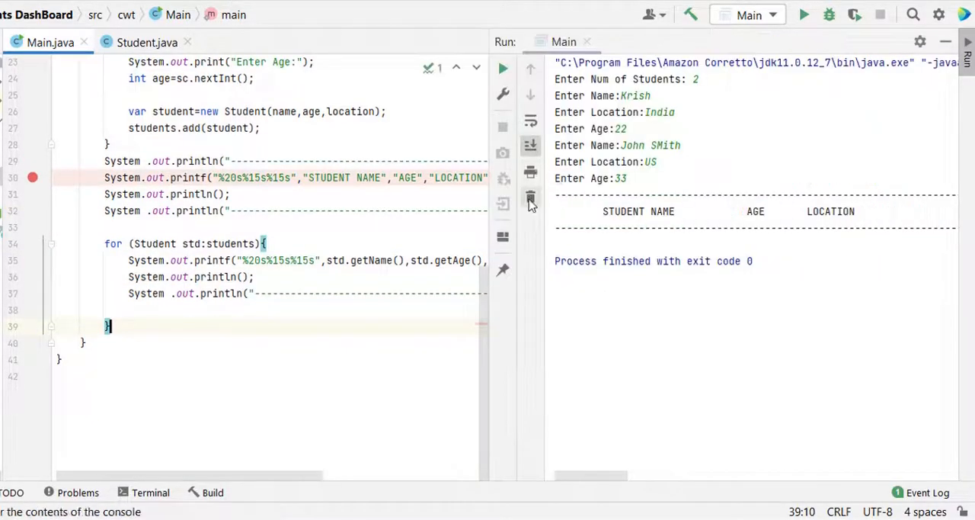
# - Clear the previous output, rerun Main, and enter 3 as the student count
pyautogui.click(530, 198)
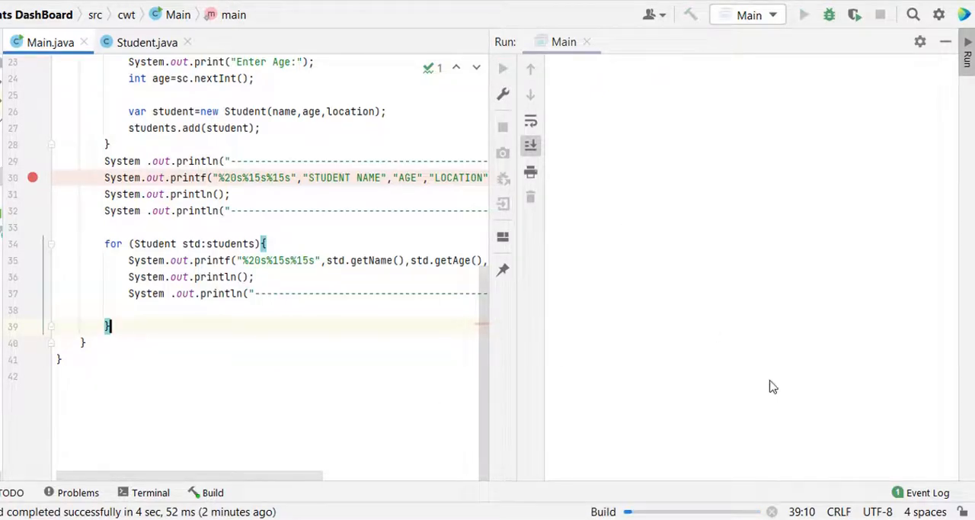
pyautogui.click(808, 15)
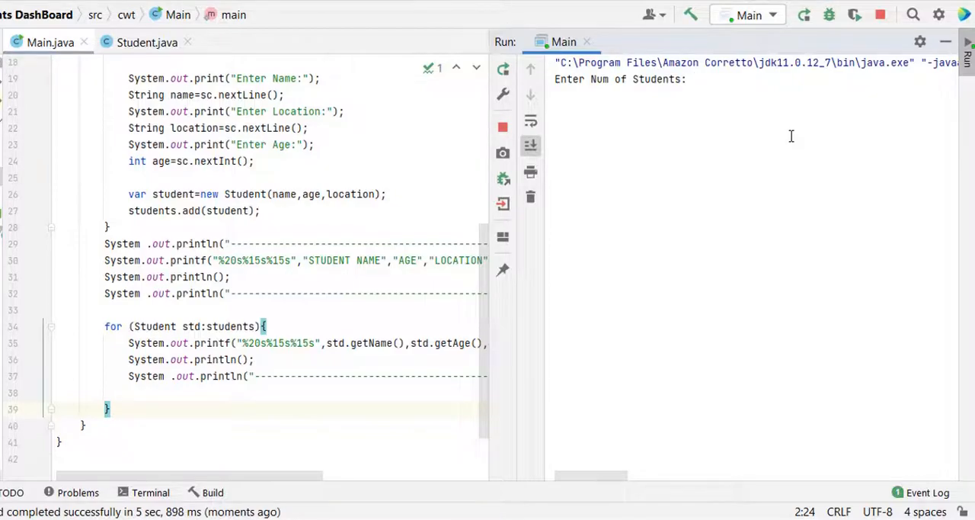
pyautogui.write('3')
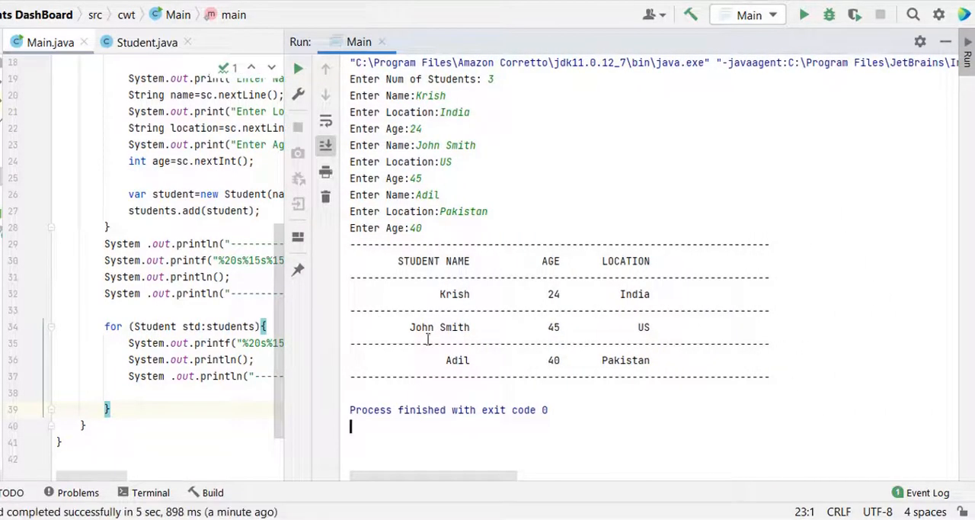
pyautogui.click(147, 42)
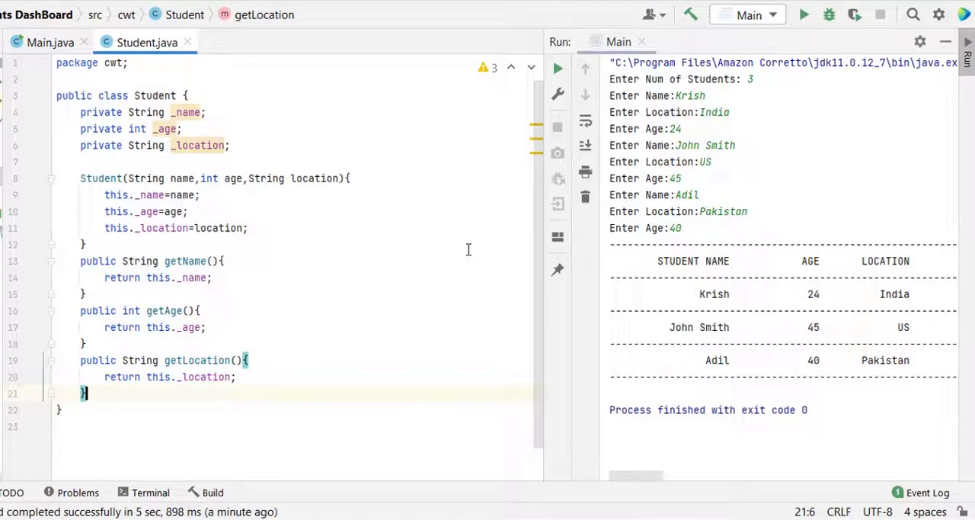
pyautogui.moveTo(70, 115)
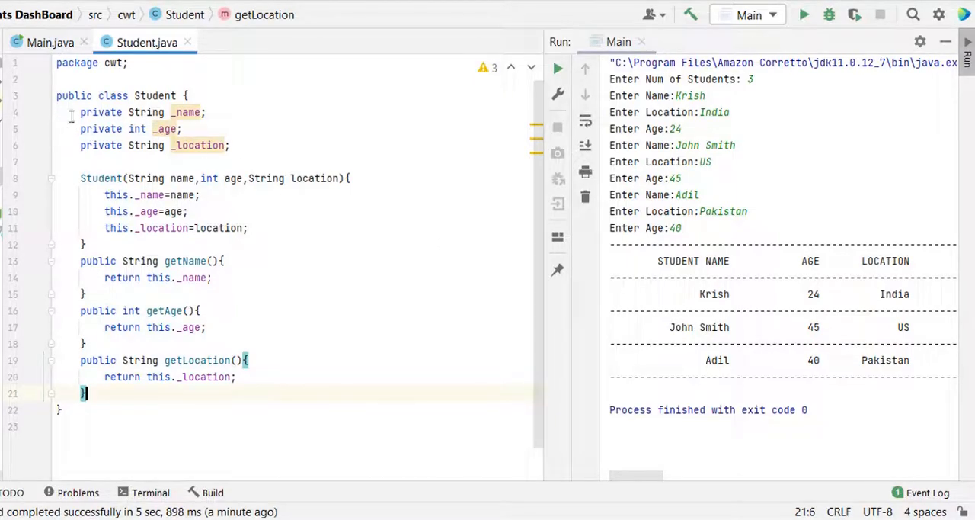
pyautogui.moveTo(235, 270)
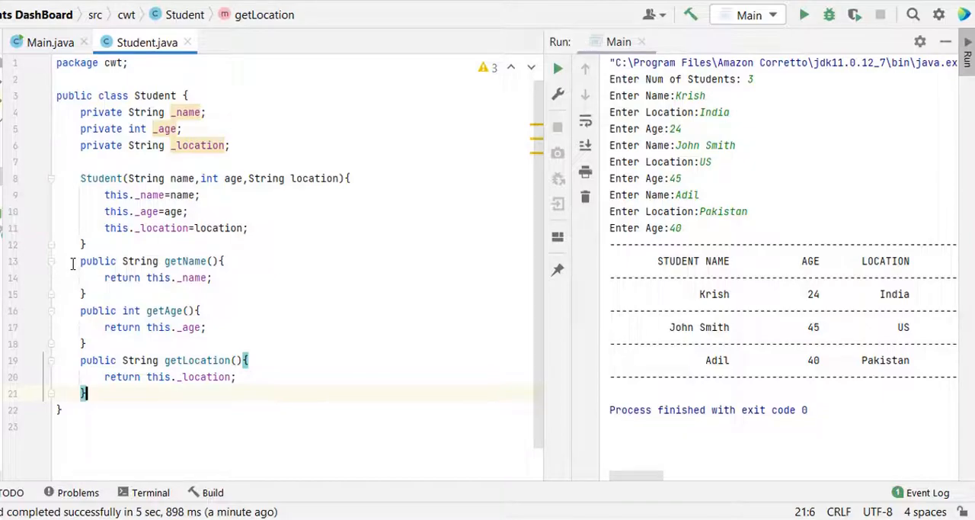
pyautogui.click(45, 41)
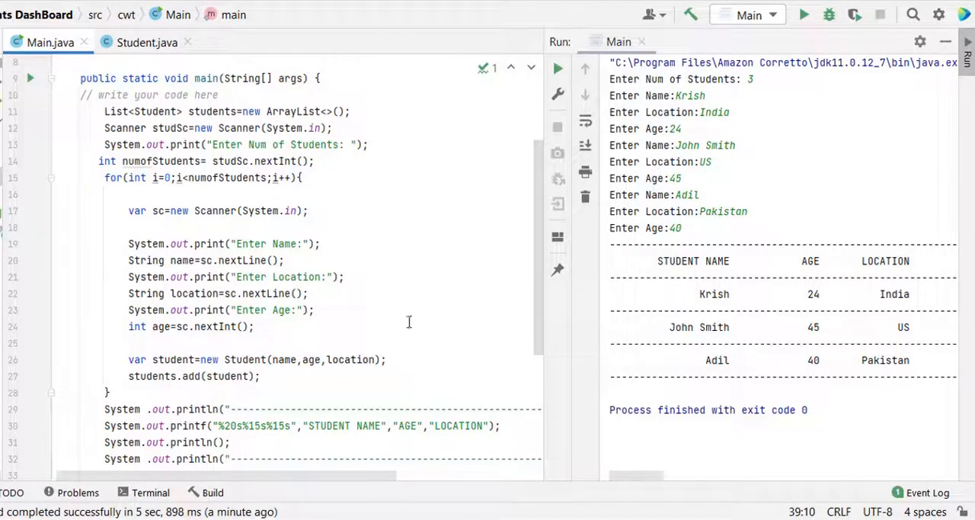
pyautogui.scroll(-3)
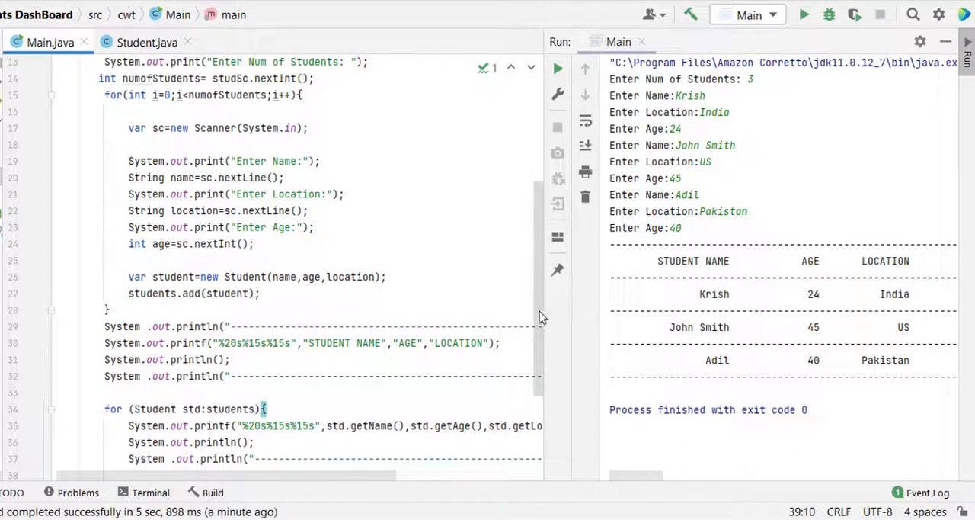
pyautogui.moveTo(497, 314)
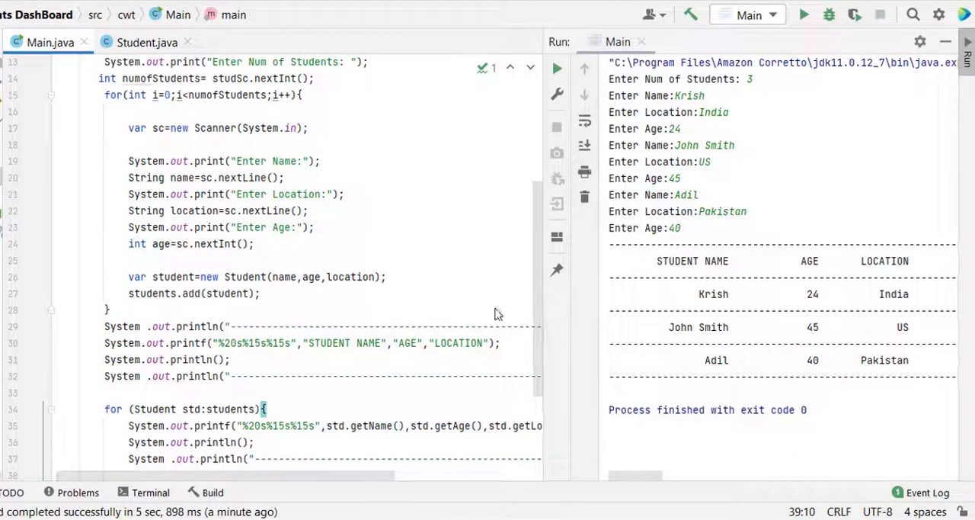